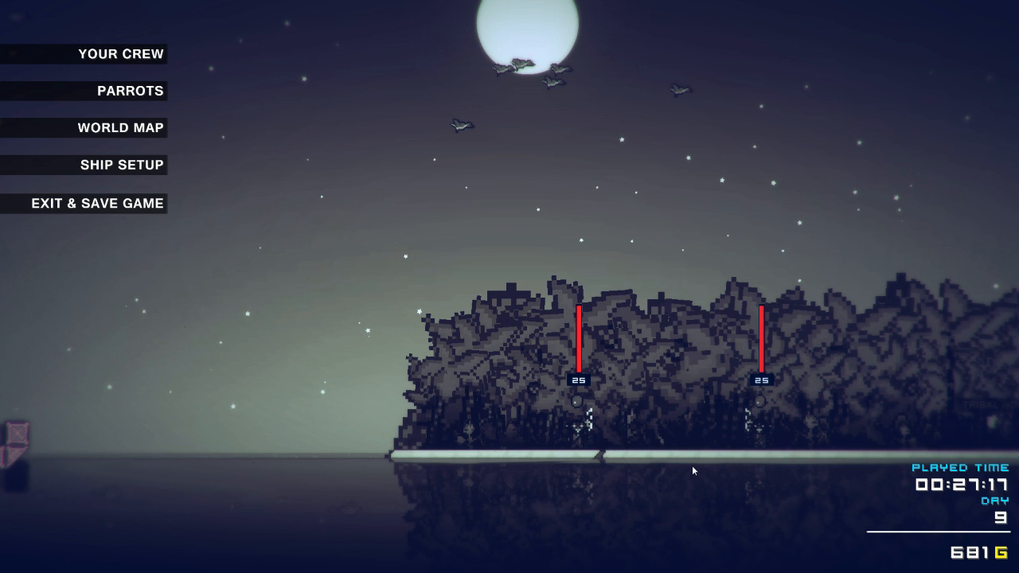
# Bring up the world map showing the explored island grid of the current sea.
pyautogui.click(121, 54)
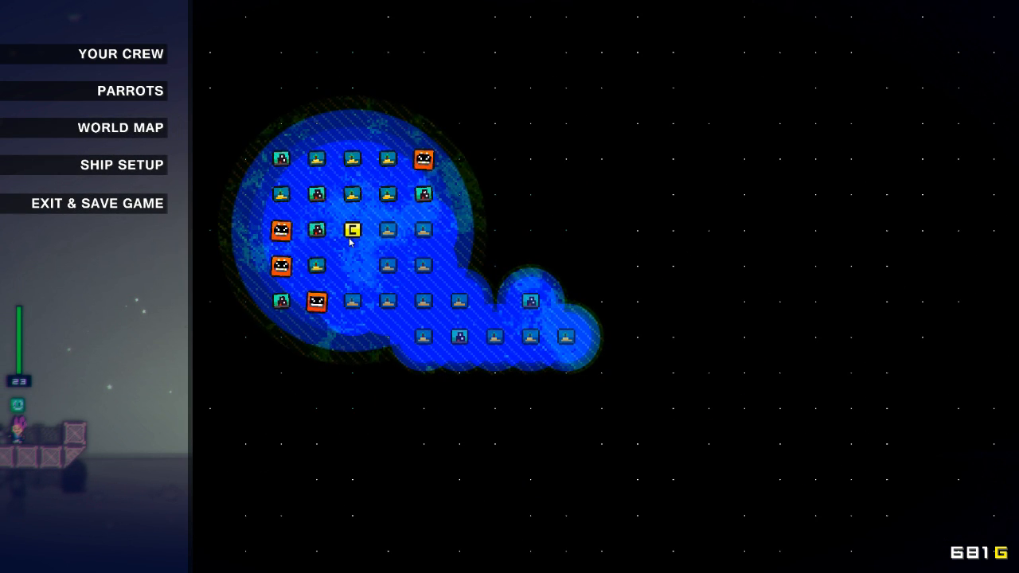
pyautogui.moveTo(351, 229)
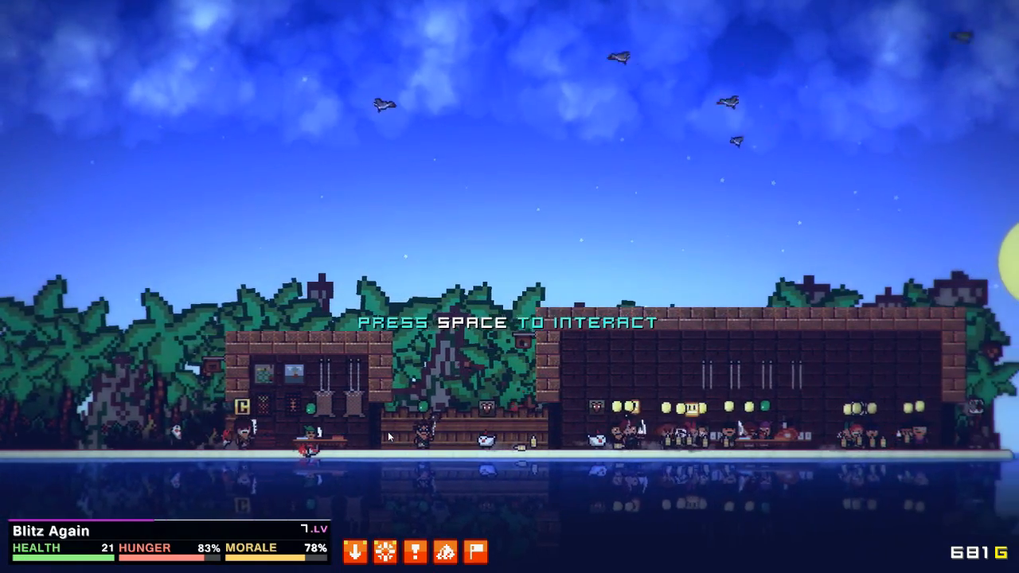
# Interact with the nearby town building to bring up the tavern's pirate hiring list.
pyautogui.press('space')
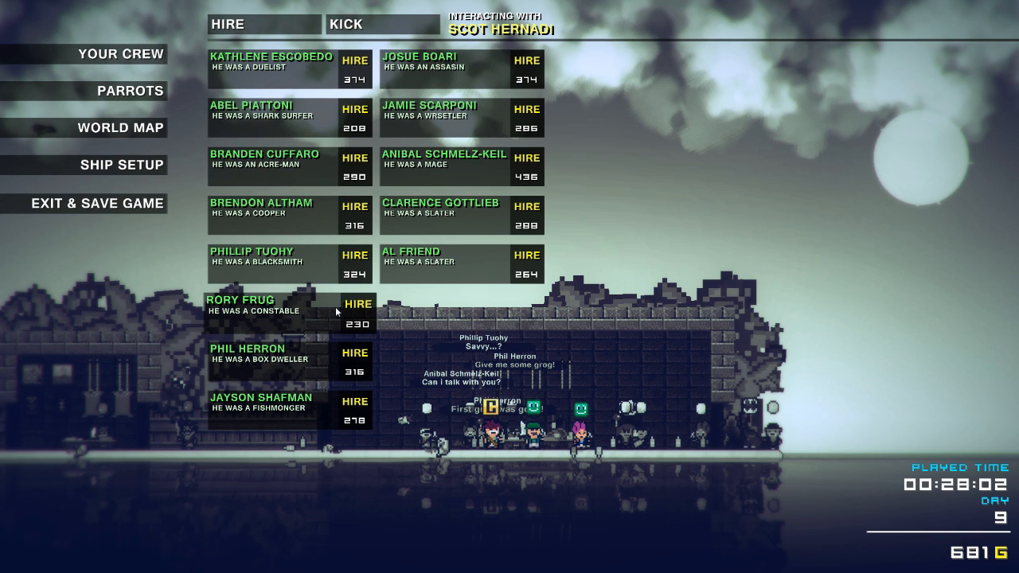
pyautogui.moveTo(318, 172)
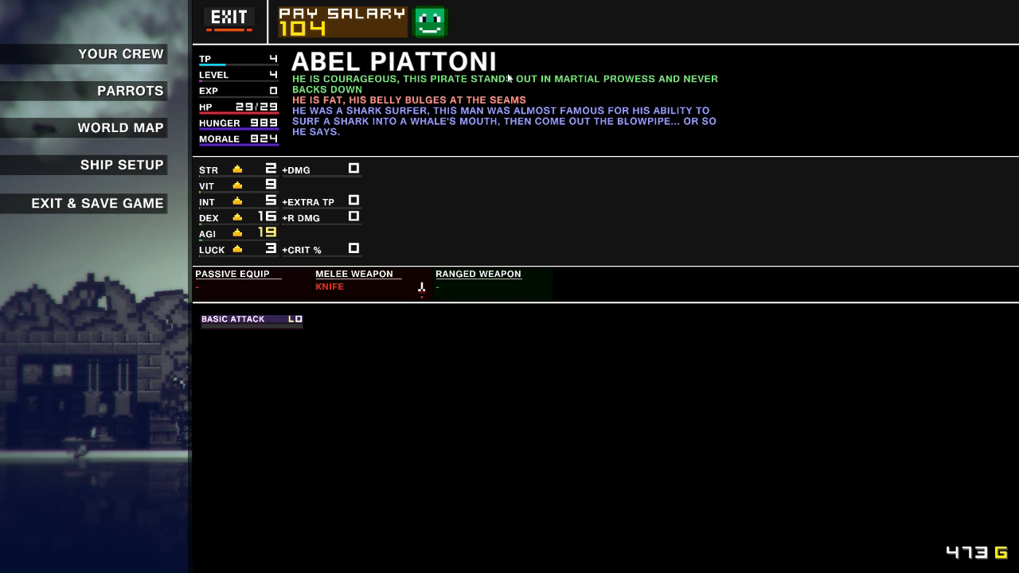
pyautogui.moveTo(436, 230)
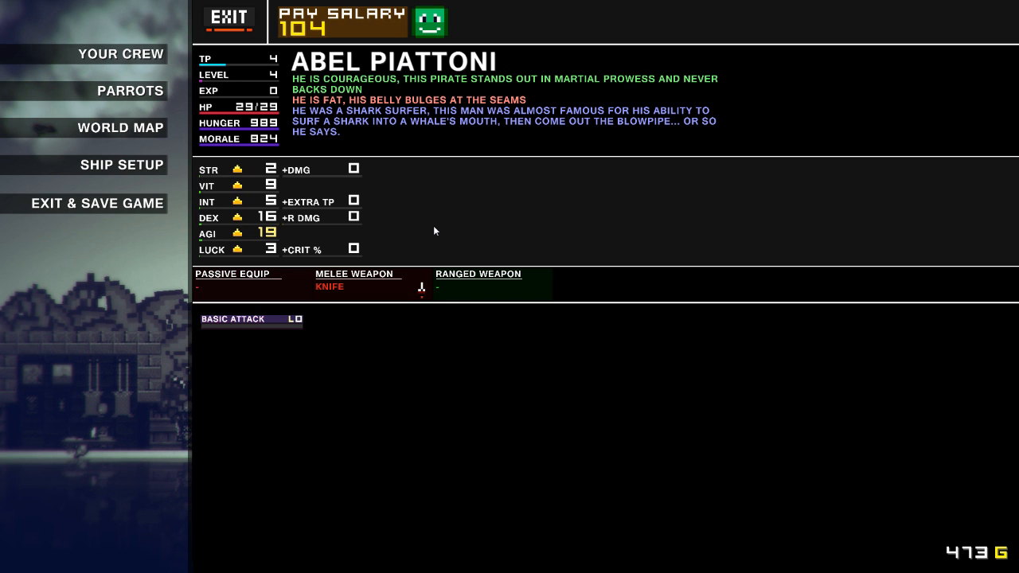
# Dismiss the new crewman's details and use the world map to sail away from the town island.
pyautogui.click(229, 17)
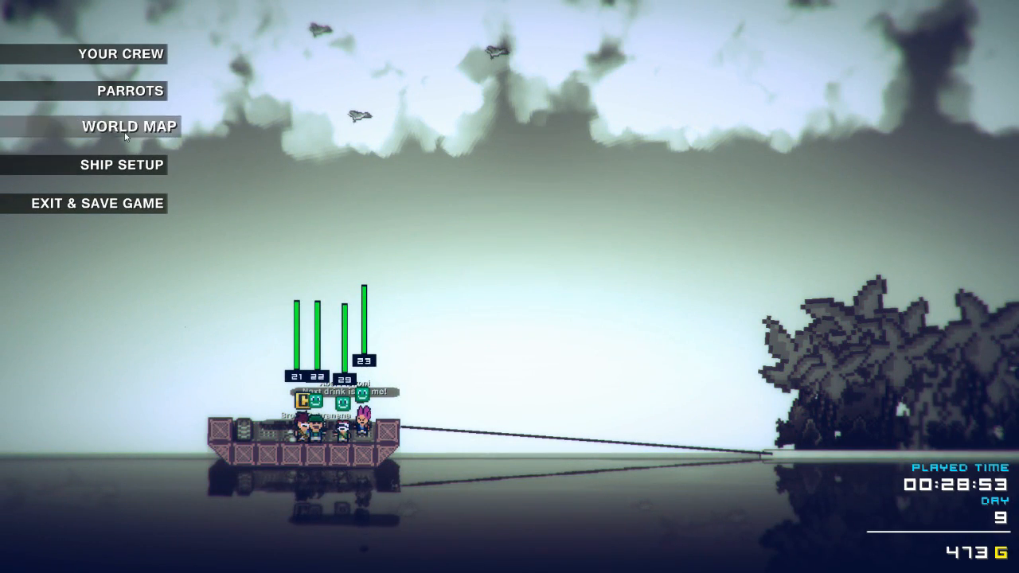
pyautogui.click(124, 128)
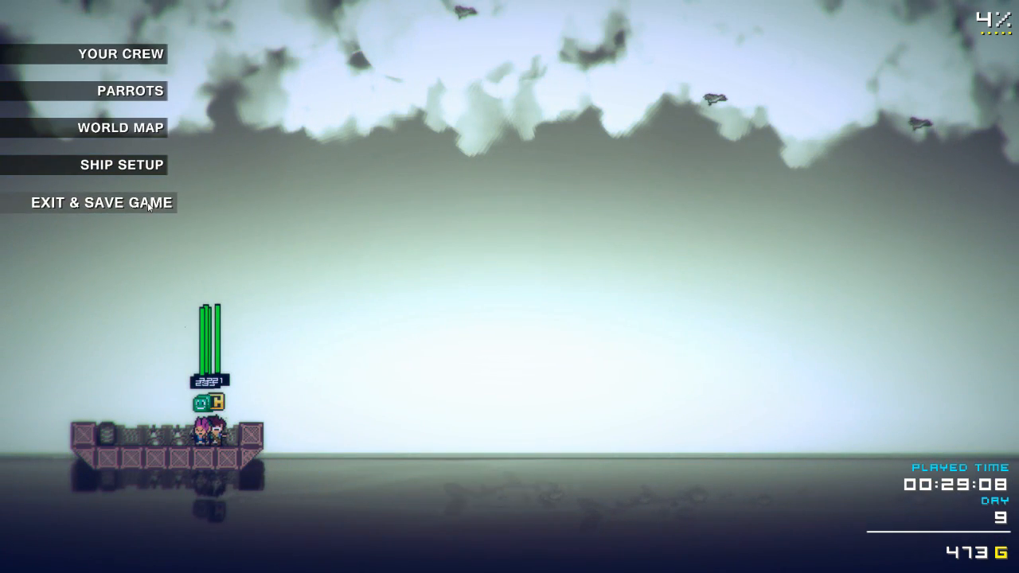
pyautogui.click(102, 202)
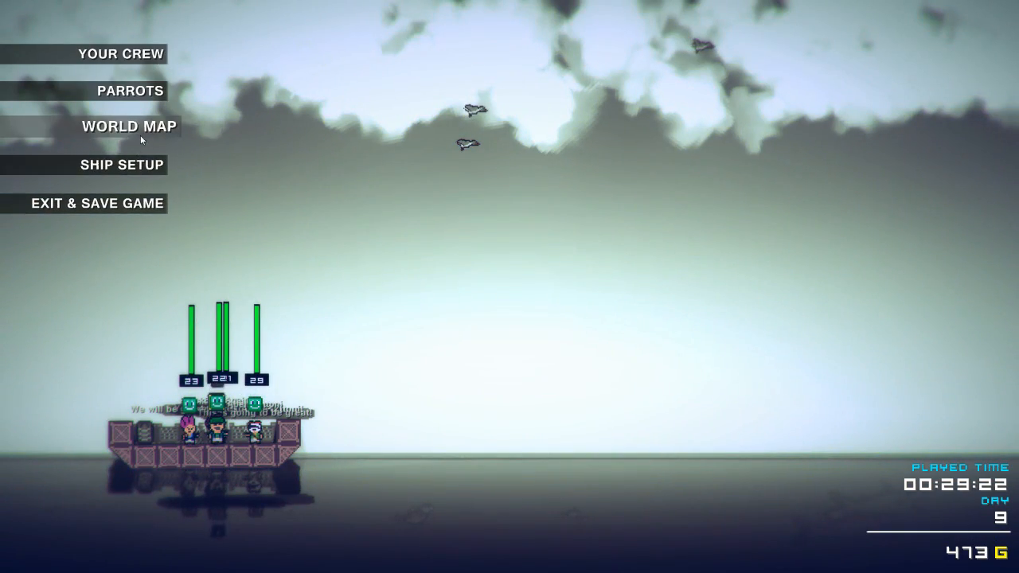
pyautogui.click(129, 127)
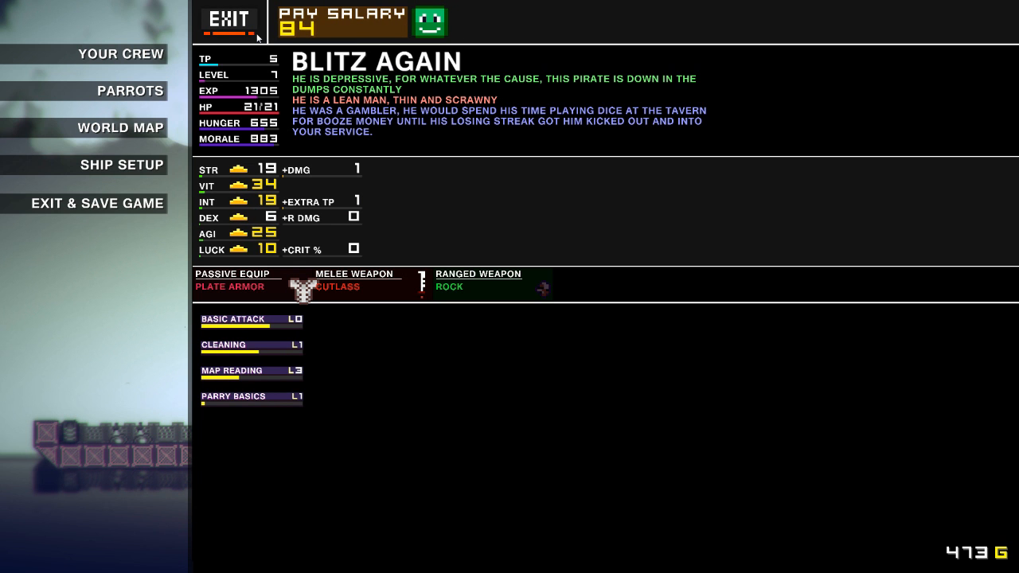
# Leave Blitz Again's gear page so the ship can sail to and hook an enemy ship.
pyautogui.click(230, 19)
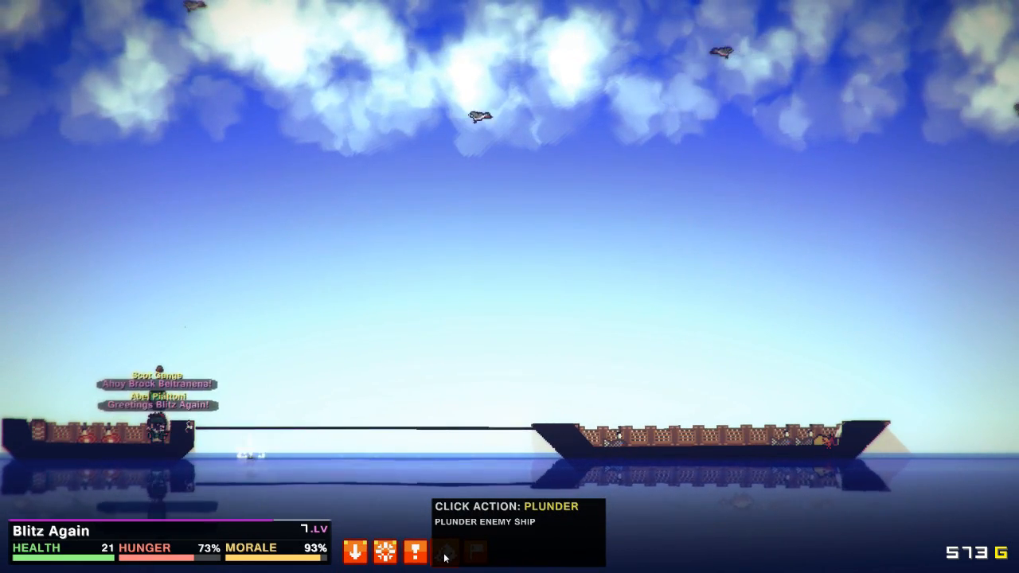
# Plunder and sink the two hooked enemy ships, raising gold to 1003, returning to the map each time.
pyautogui.click(414, 551)
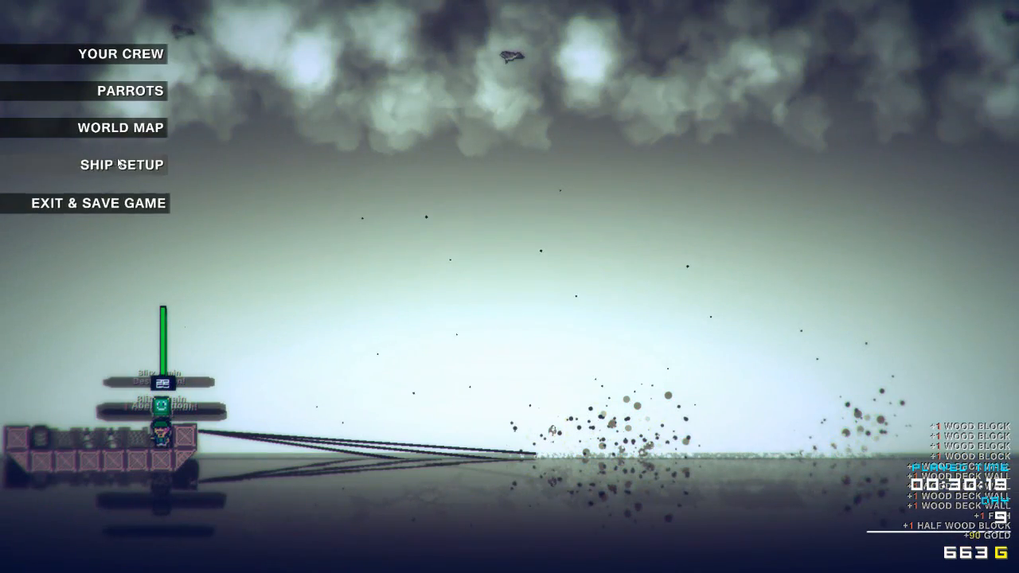
pyautogui.click(121, 127)
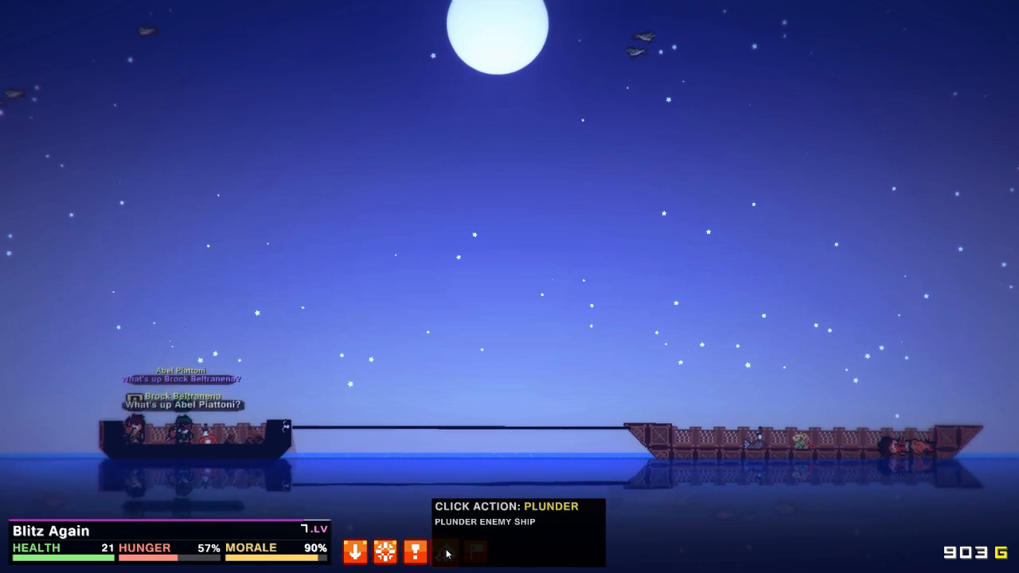
pyautogui.click(446, 551)
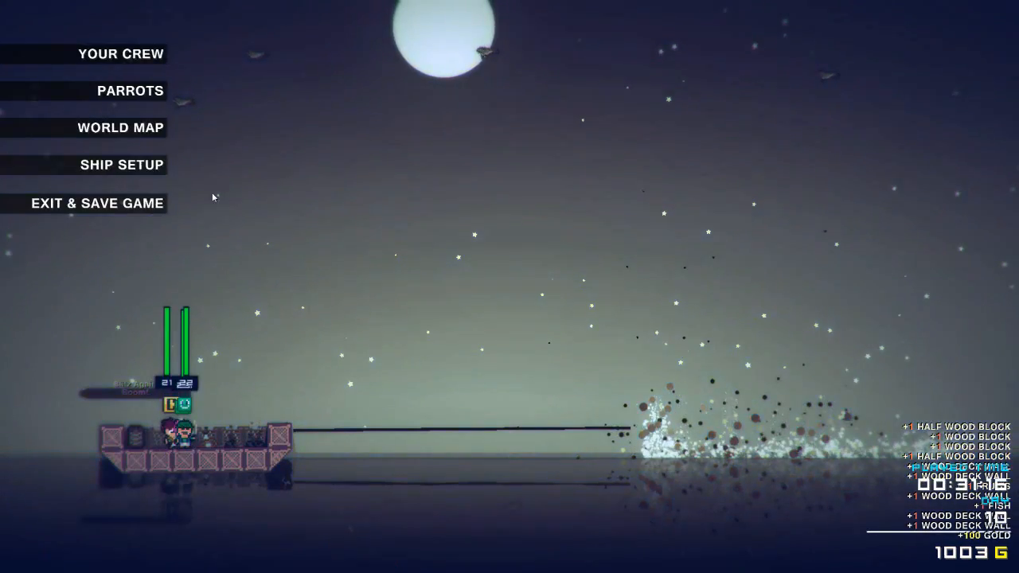
pyautogui.click(121, 127)
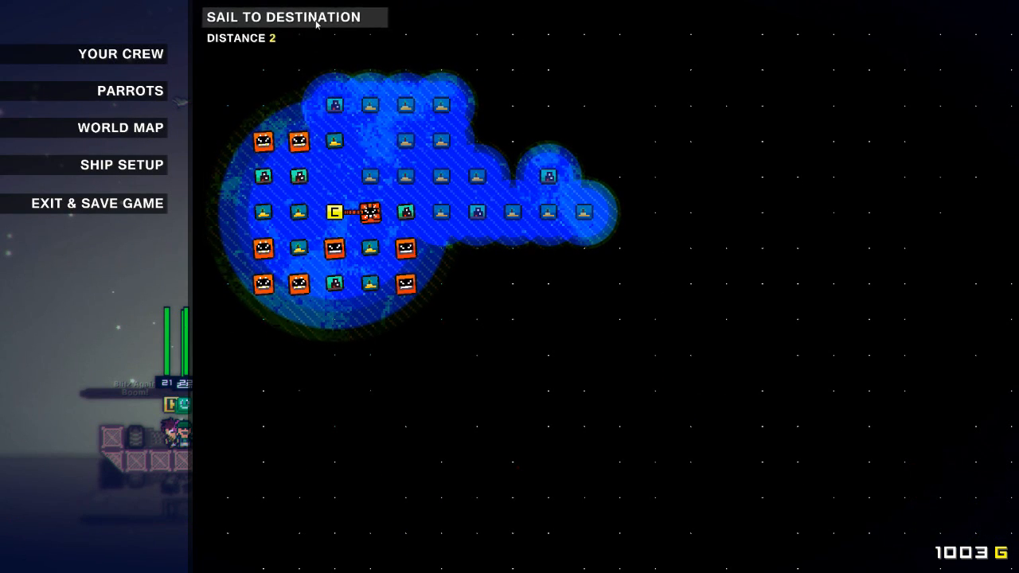
pyautogui.moveTo(405, 213)
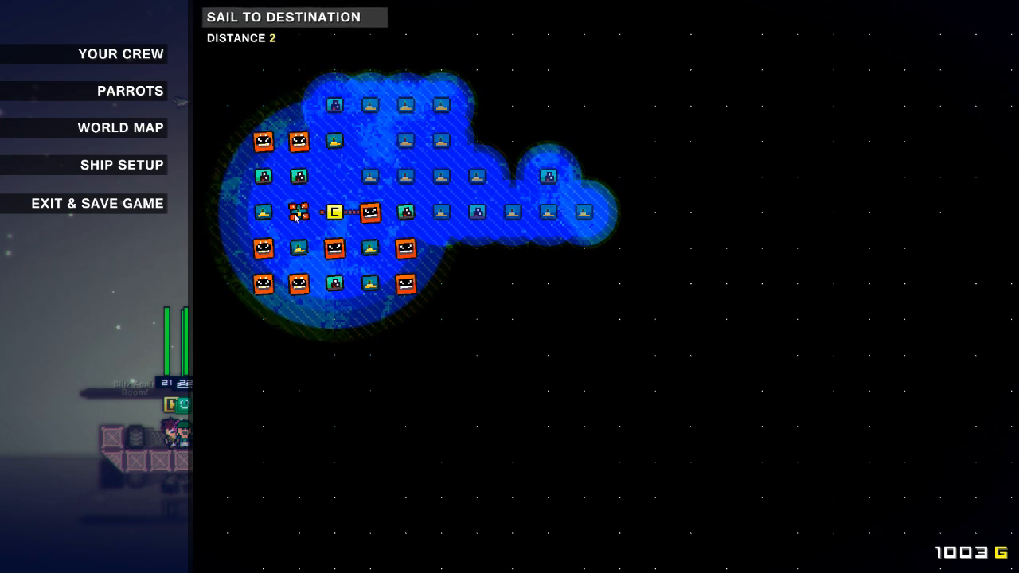
pyautogui.moveTo(301, 217)
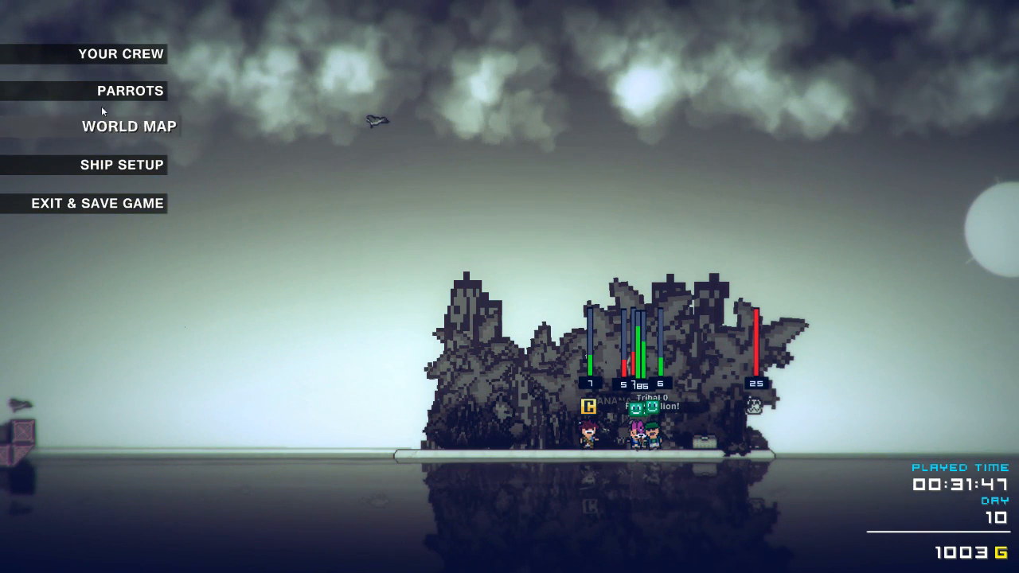
# Review Brock Beltranena's crew sheet with his glasses passive gear, then return to sea.
pyautogui.click(121, 54)
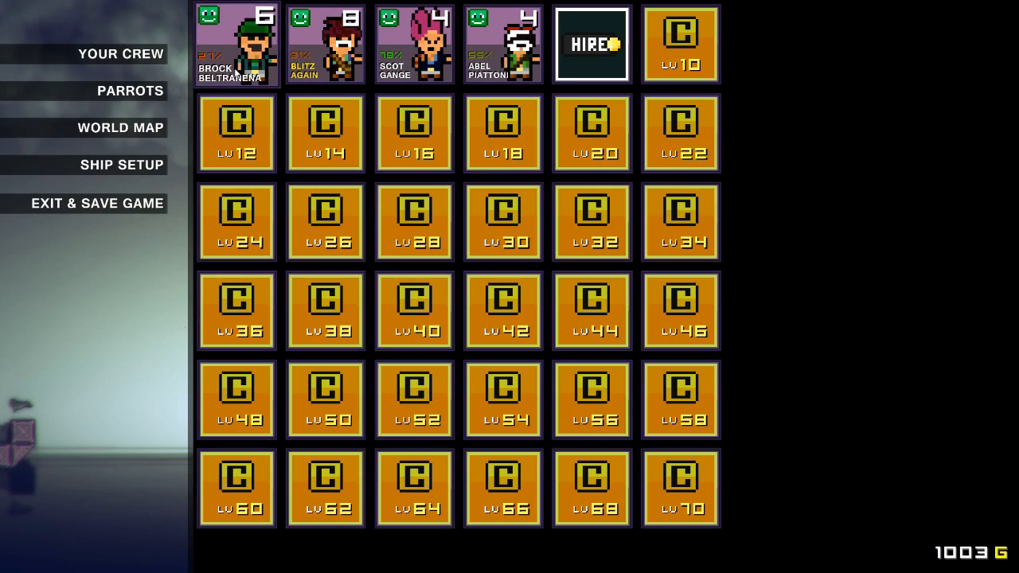
pyautogui.click(236, 45)
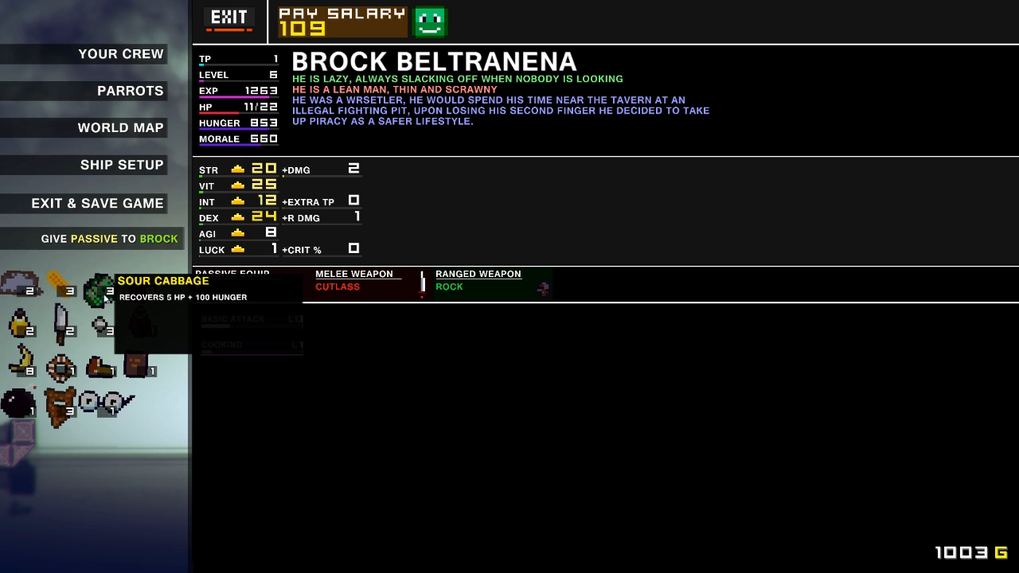
pyautogui.click(121, 55)
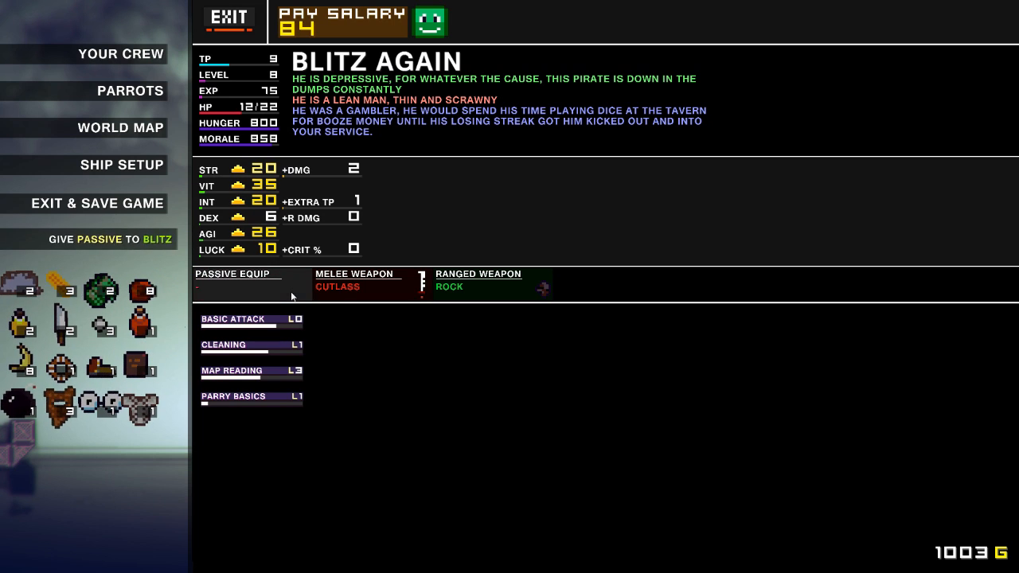
pyautogui.click(121, 54)
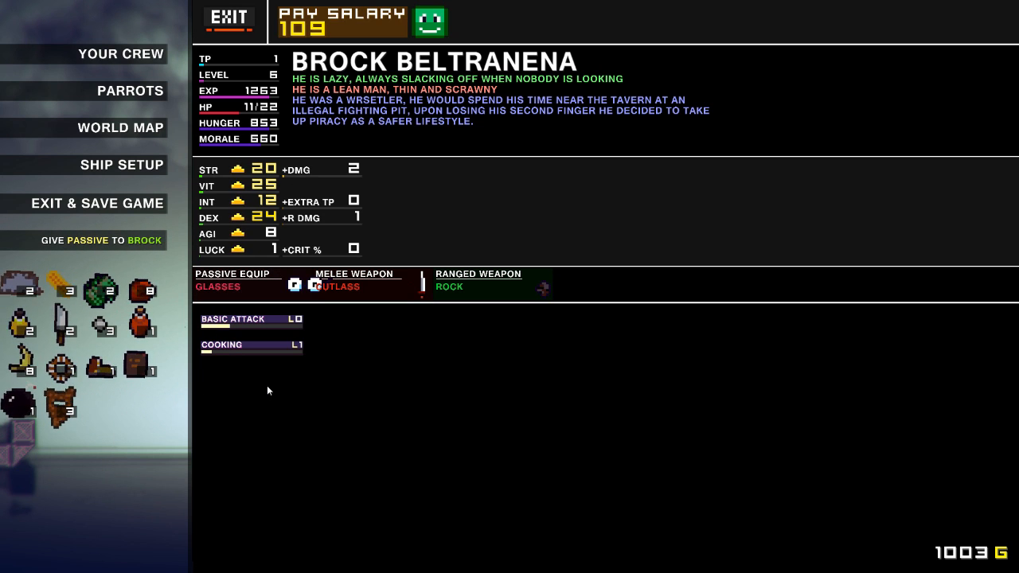
pyautogui.click(230, 19)
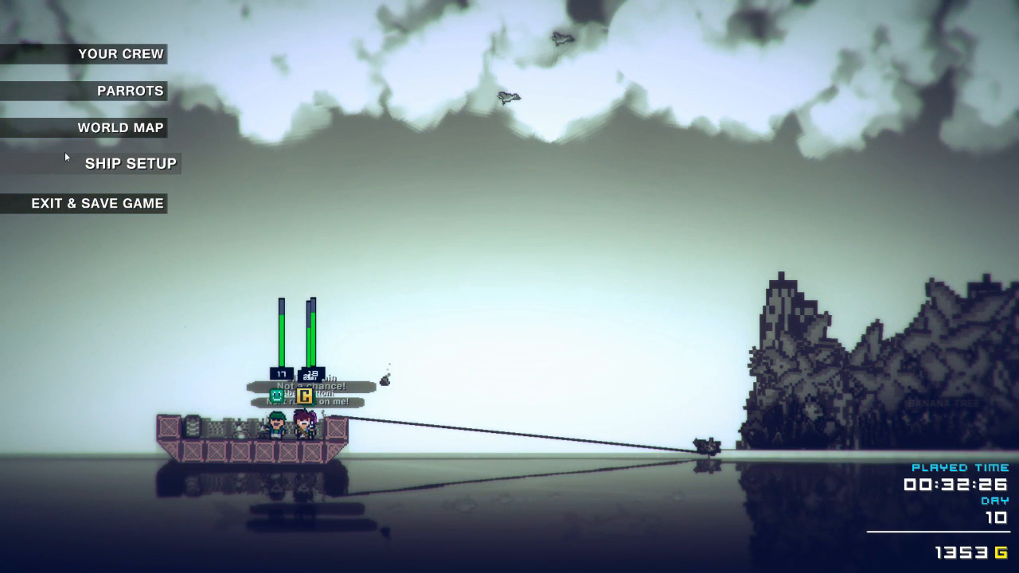
pyautogui.moveTo(121, 128)
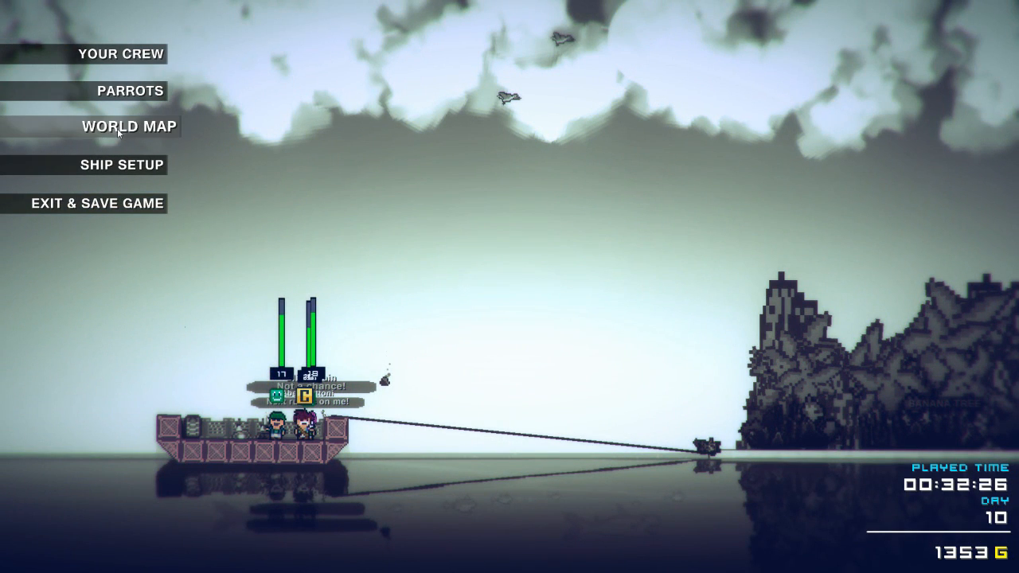
pyautogui.moveTo(121, 164)
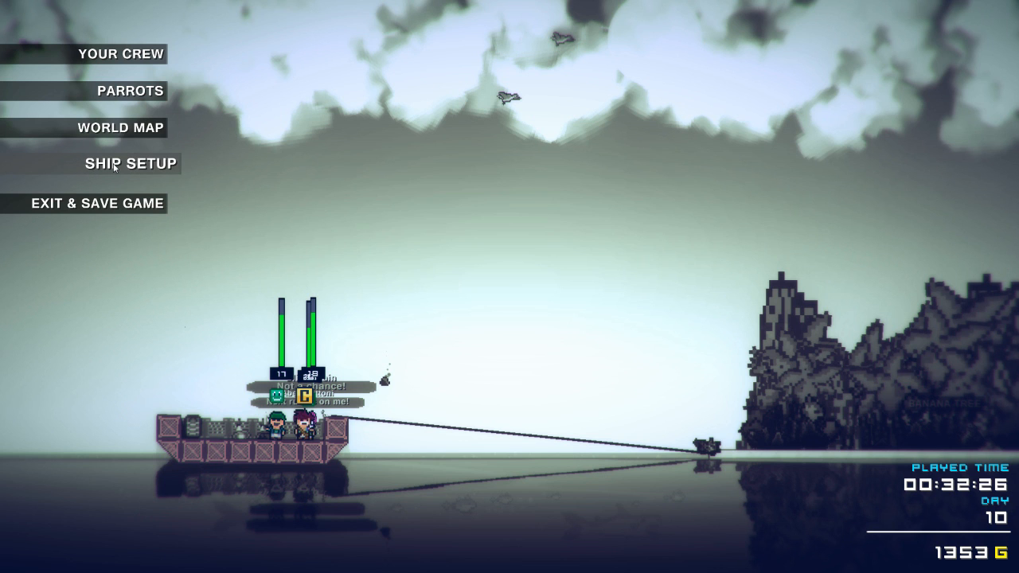
# Go through Ship Setup to the Your Crew roster of four pirates with a hire slot.
pyautogui.click(130, 162)
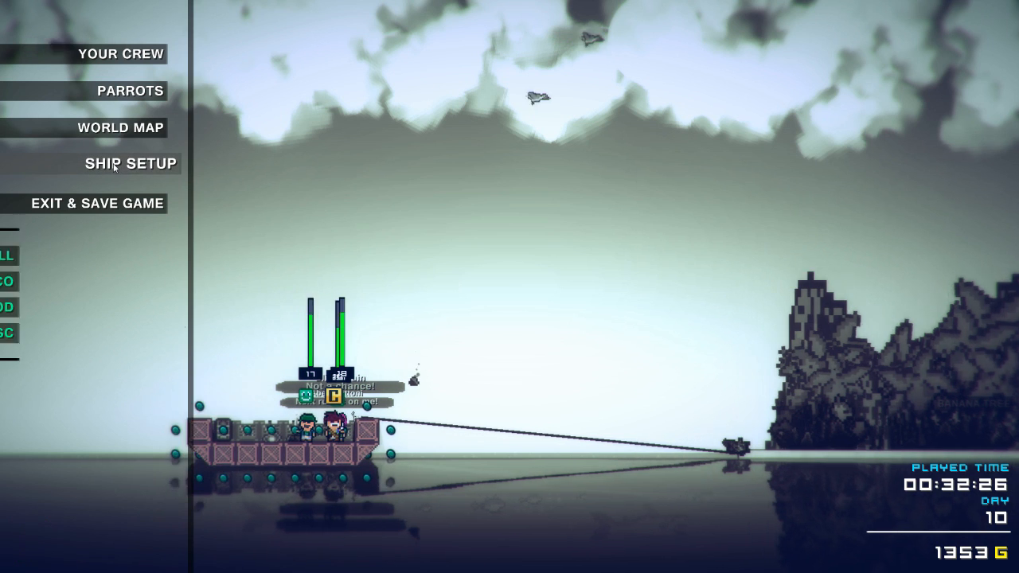
pyautogui.click(131, 163)
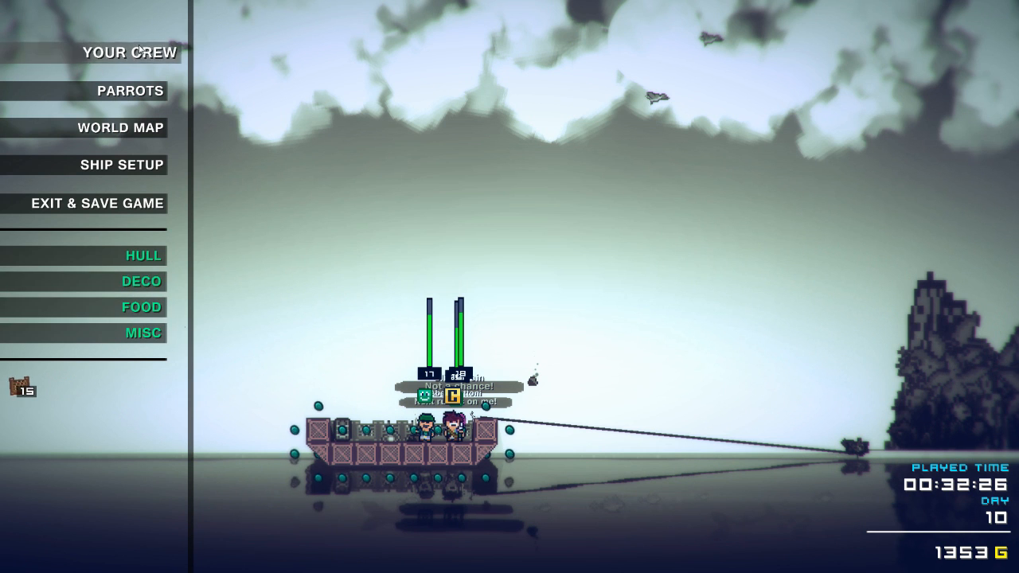
pyautogui.click(127, 53)
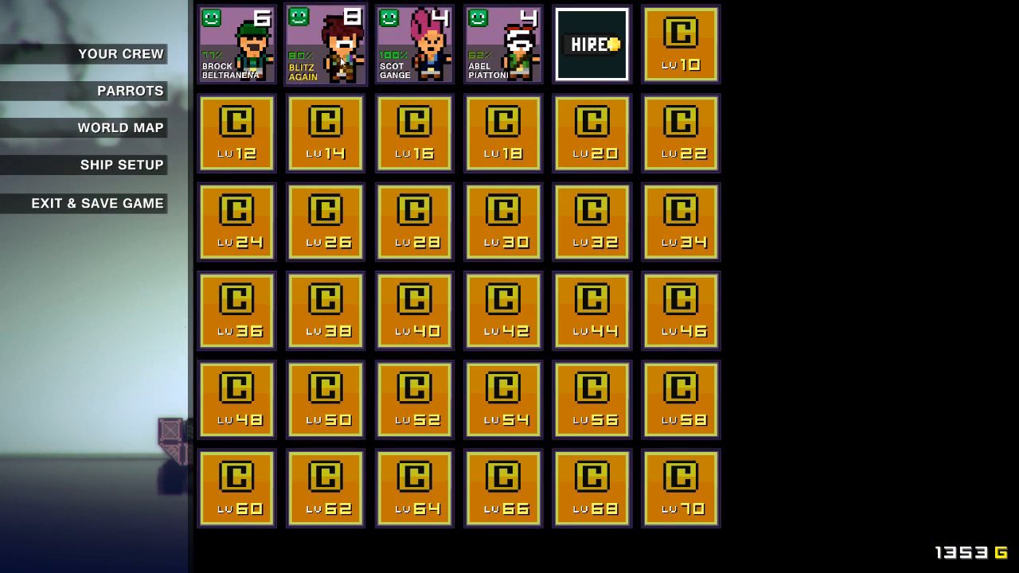
# Swap Blitz Again's cutlass for the spear on his crew sheet, keeping plate armor, and return to the roster.
pyautogui.click(325, 45)
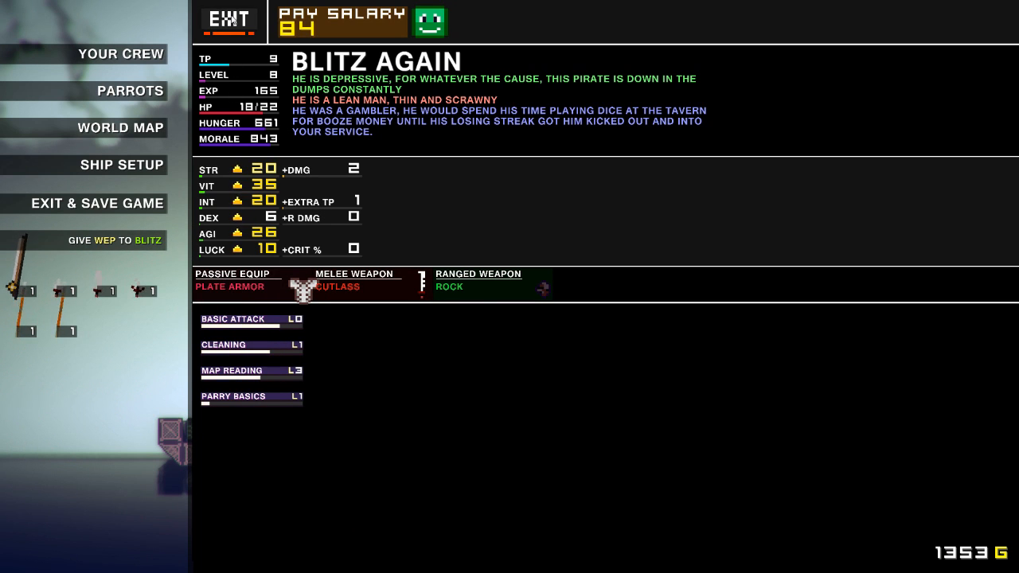
pyautogui.click(121, 54)
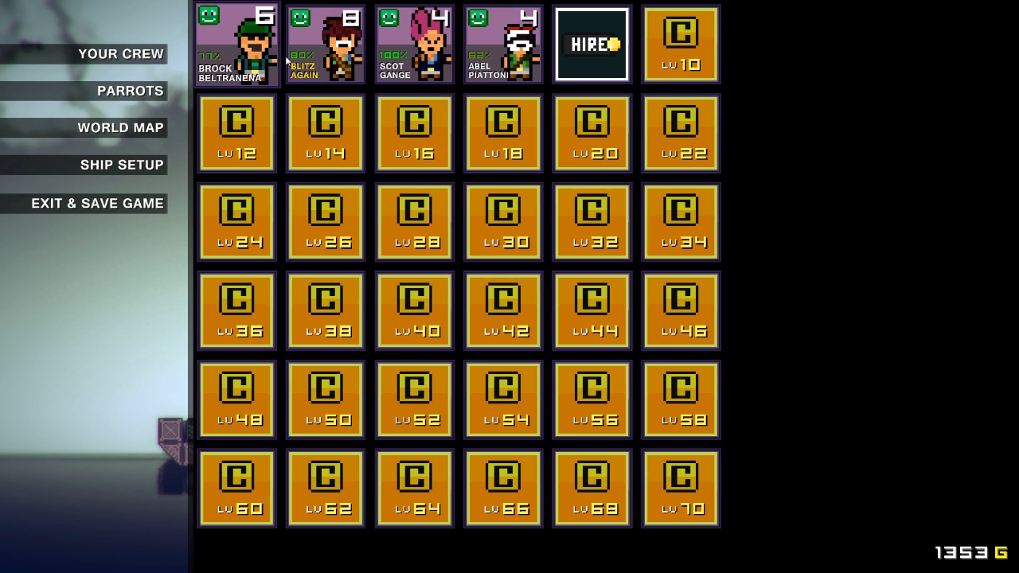
pyautogui.click(414, 45)
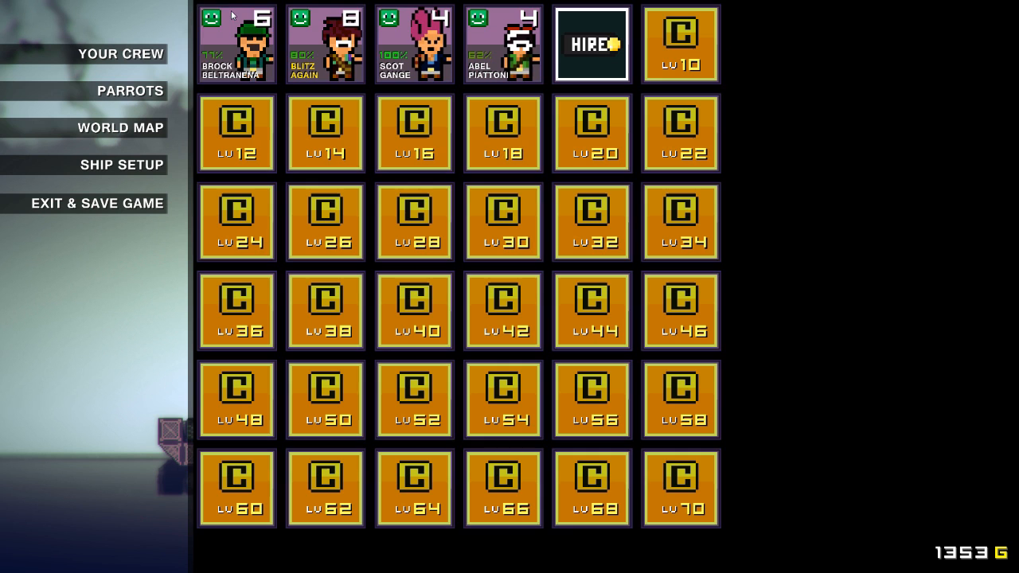
pyautogui.click(324, 45)
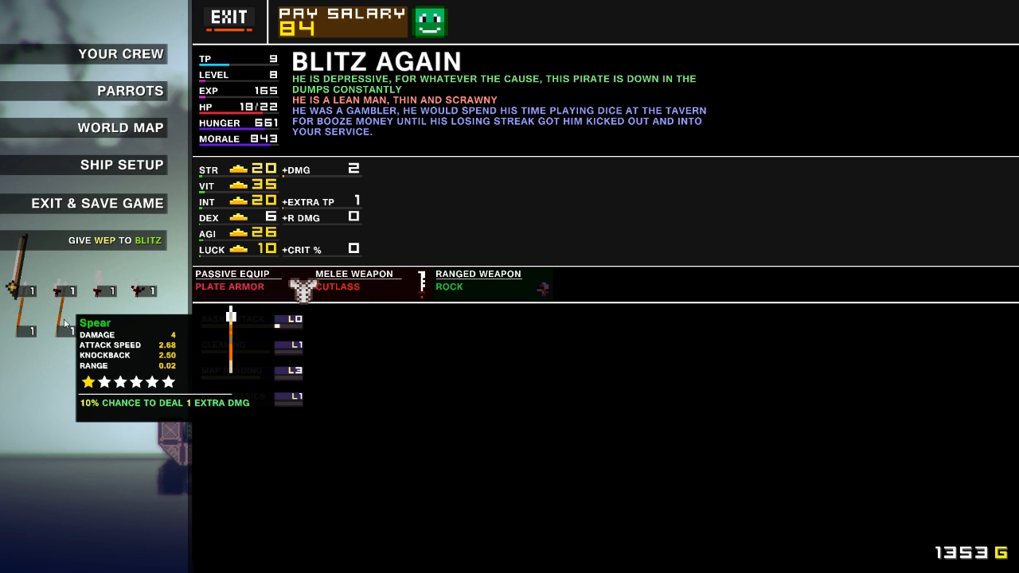
pyautogui.click(121, 54)
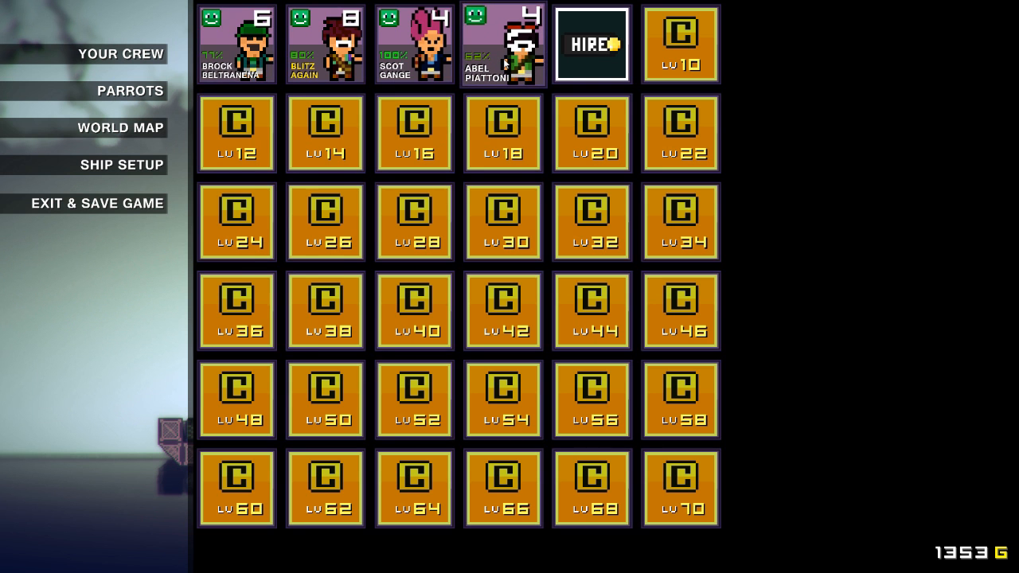
pyautogui.click(503, 45)
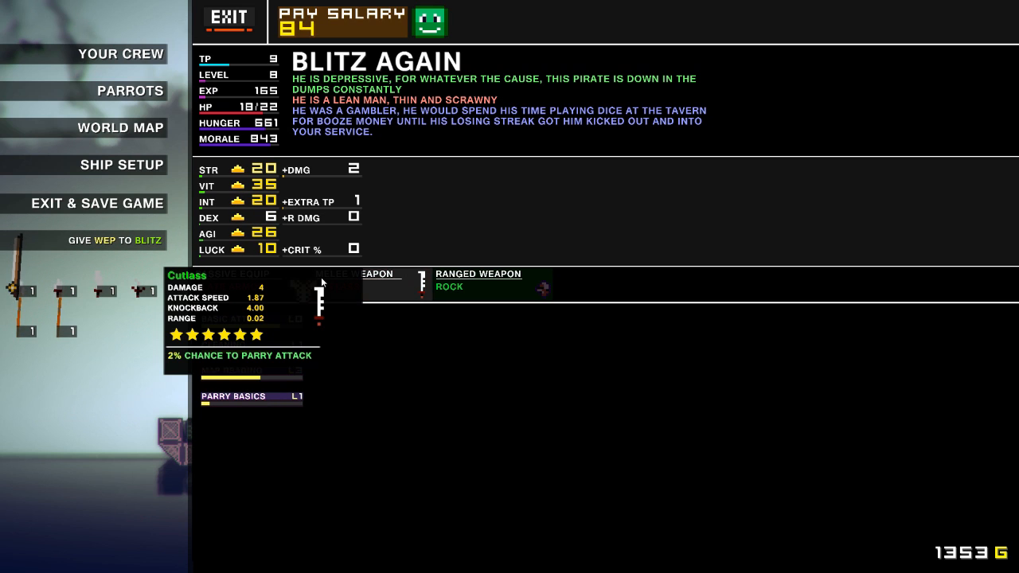
pyautogui.moveTo(54, 325)
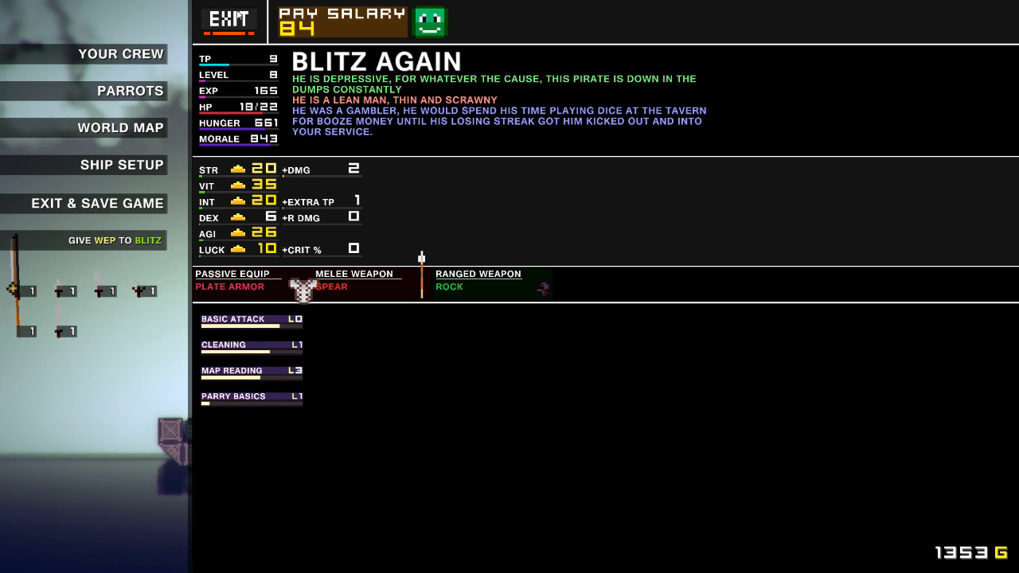
pyautogui.click(121, 54)
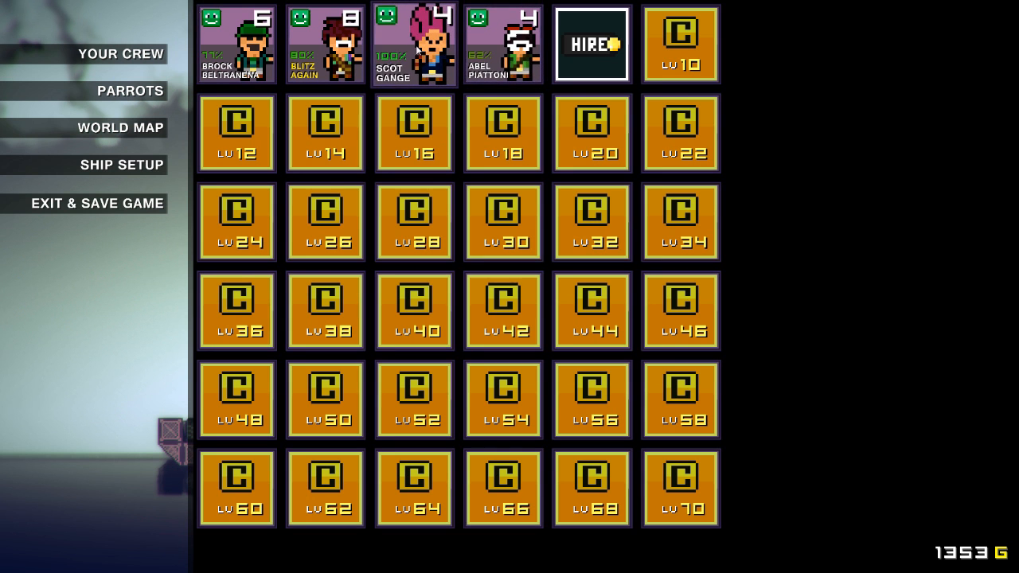
# Check Scot Gange's looter's cap and spear on his sheet, then exit to the sea and world map.
pyautogui.click(236, 45)
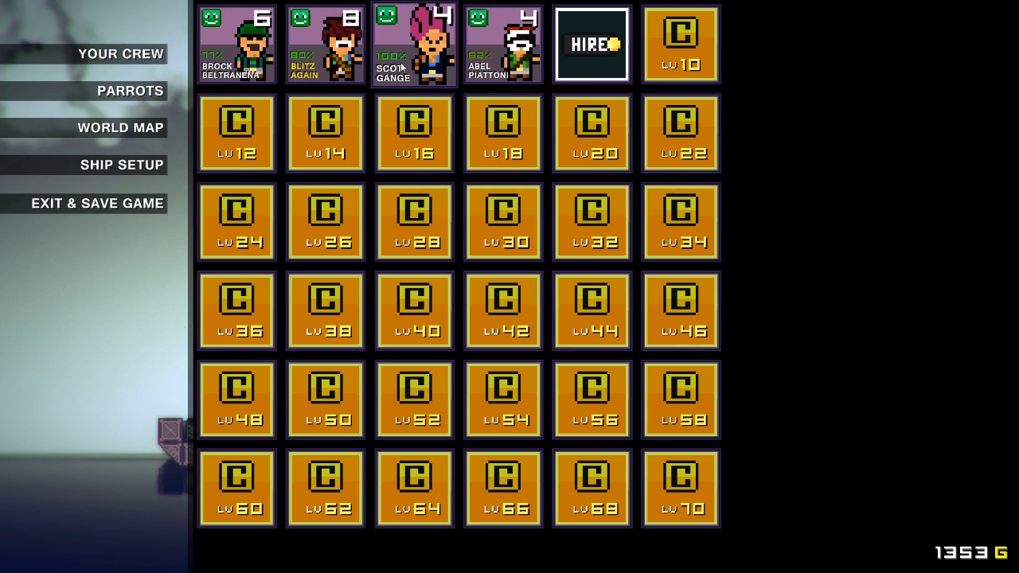
pyautogui.click(414, 44)
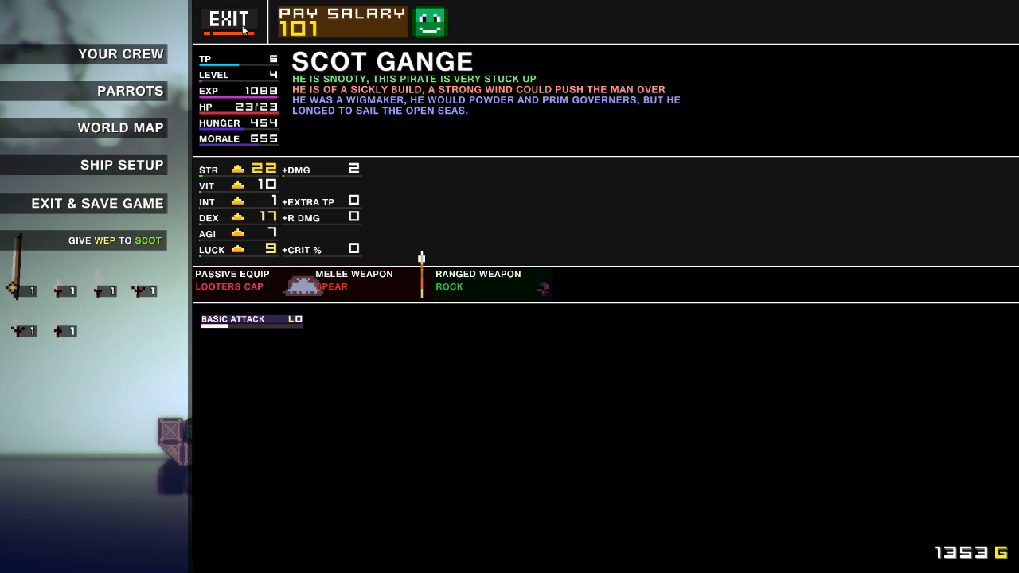
pyautogui.click(121, 54)
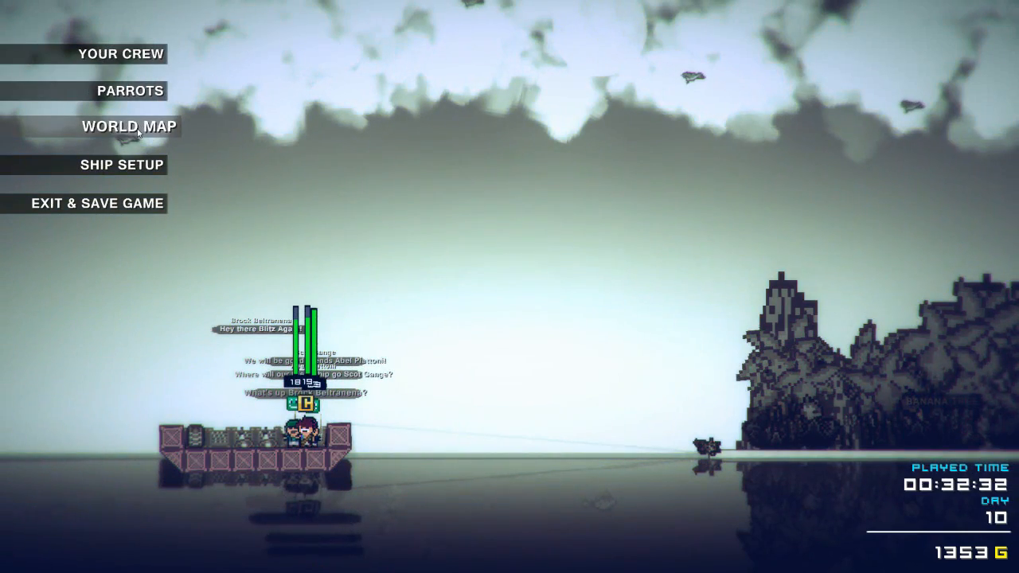
pyautogui.click(129, 127)
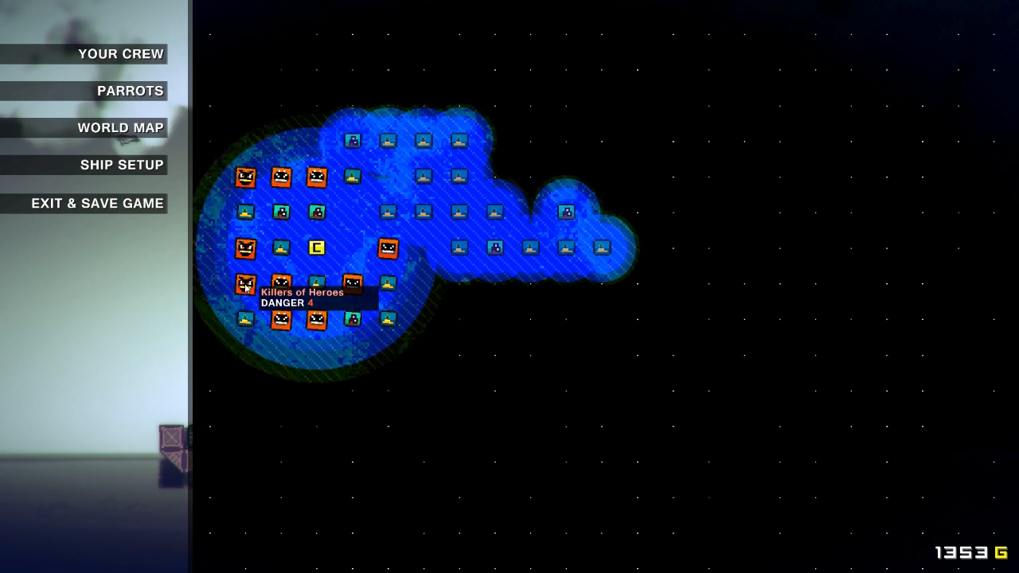
pyautogui.moveTo(322, 295)
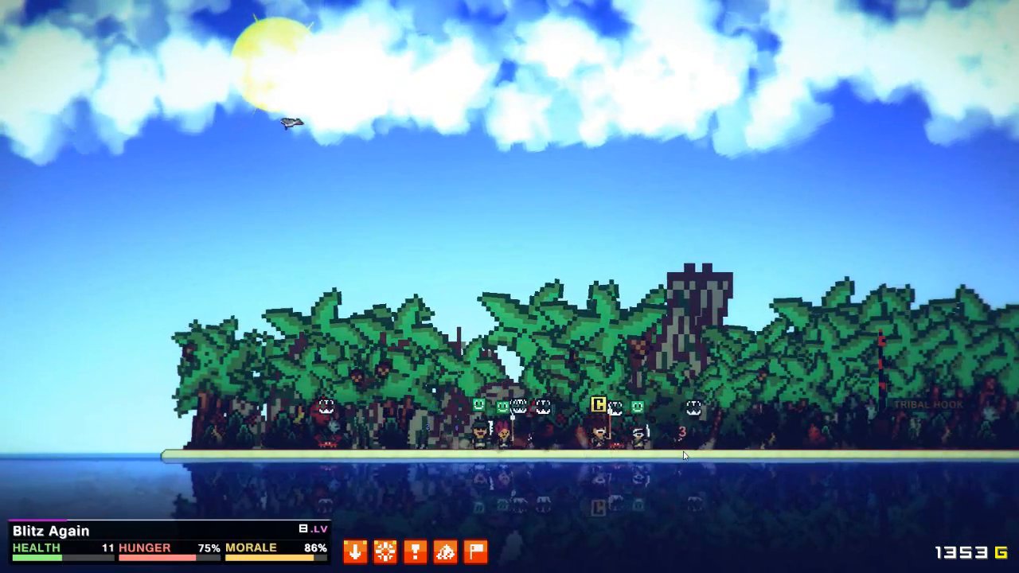
# Bring up the side menu after raiding the island to reach the crew roster, gold at 1623.
pyautogui.press('Escape')
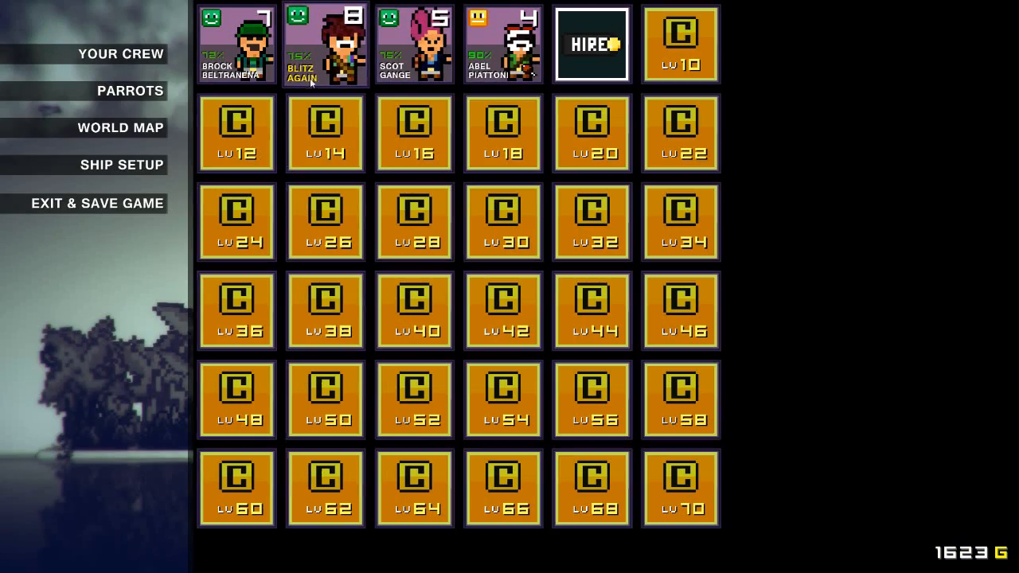
pyautogui.click(325, 45)
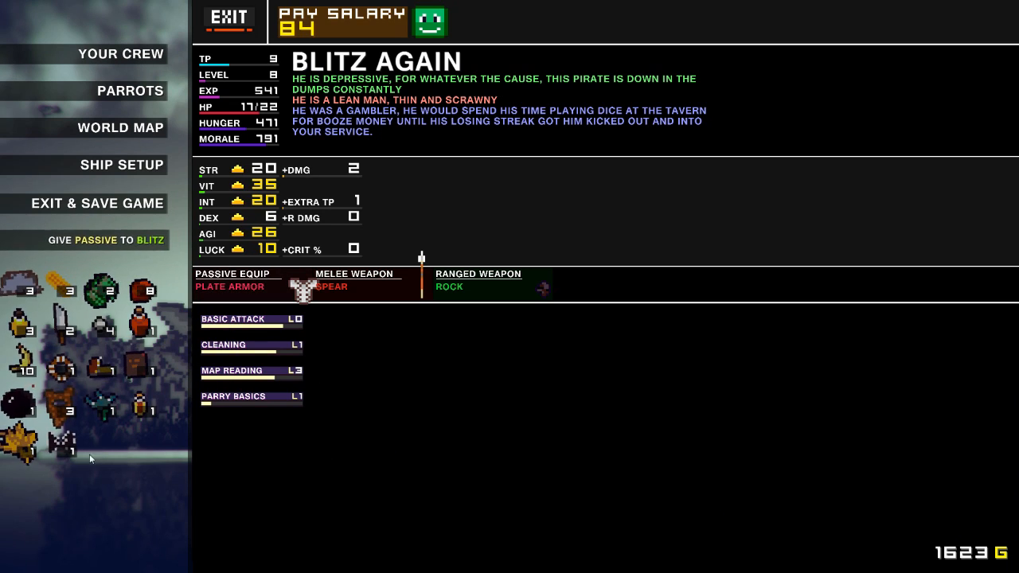
pyautogui.moveTo(61, 440)
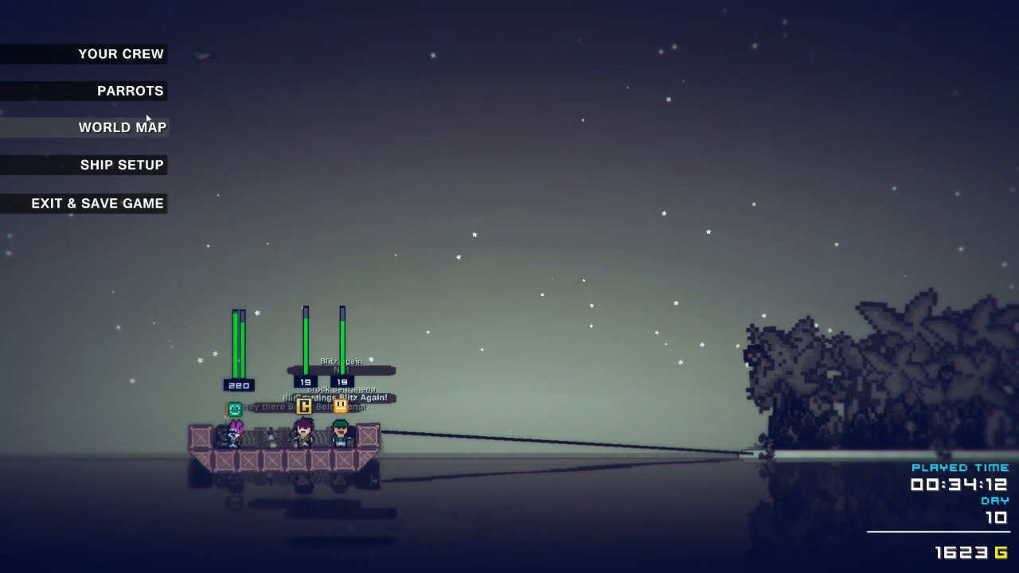
# Sail to Brighttops via the world map and raid it, raising gold to 1903.
pyautogui.click(121, 127)
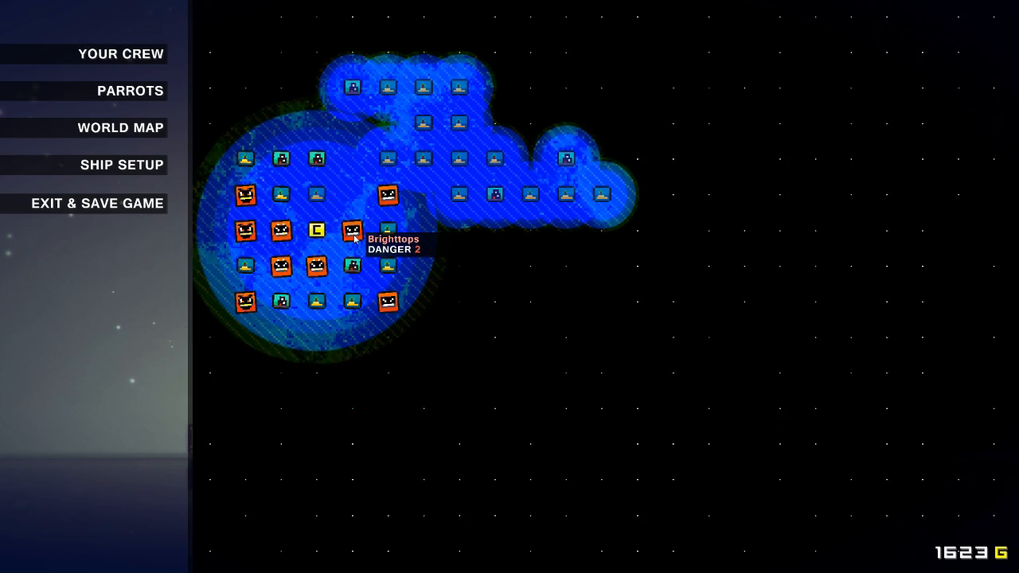
pyautogui.click(350, 233)
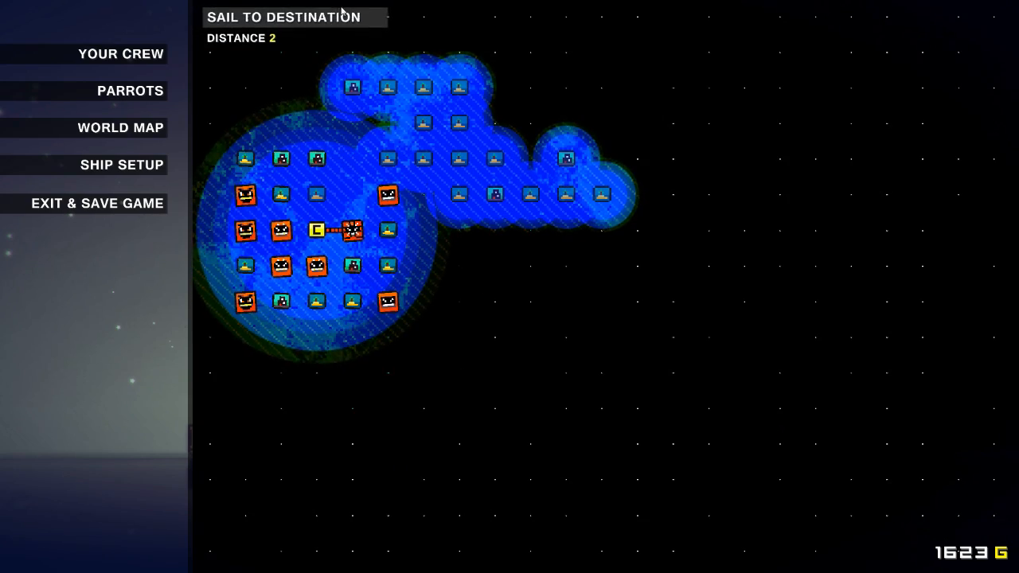
pyautogui.click(281, 16)
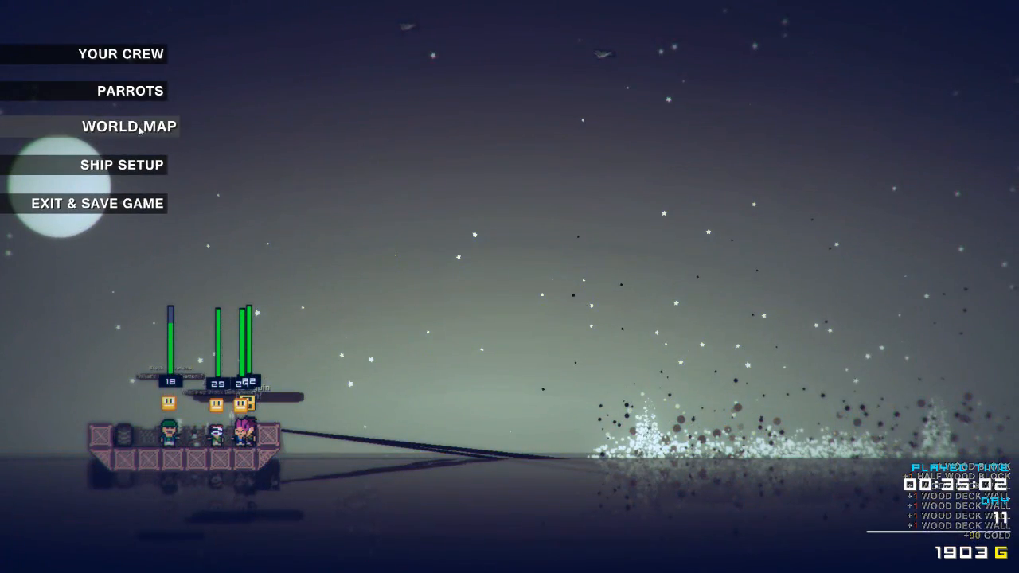
# Bring up the world map to survey DeadMansCrossing and nearby destinations.
pyautogui.click(131, 128)
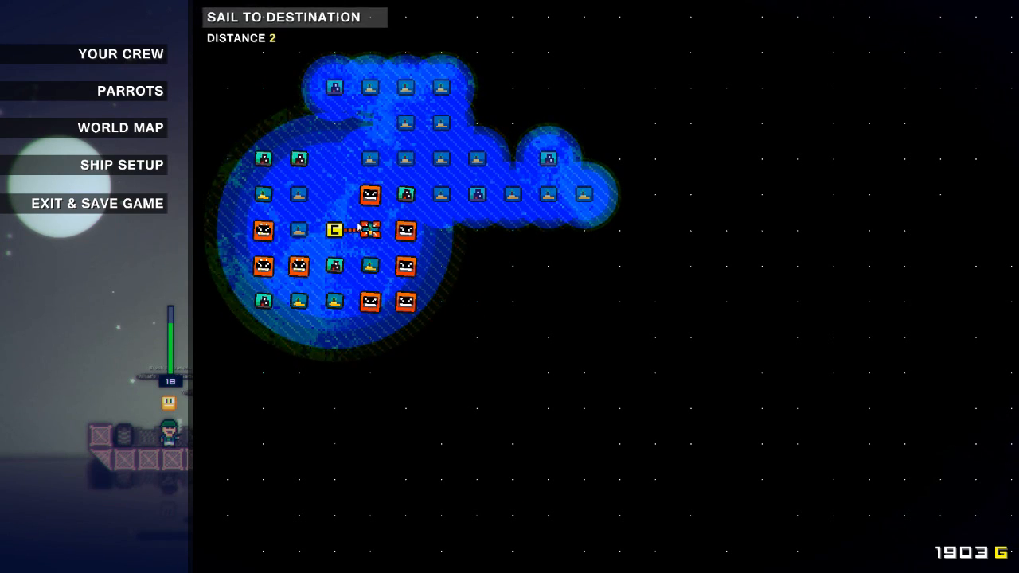
pyautogui.moveTo(406, 194)
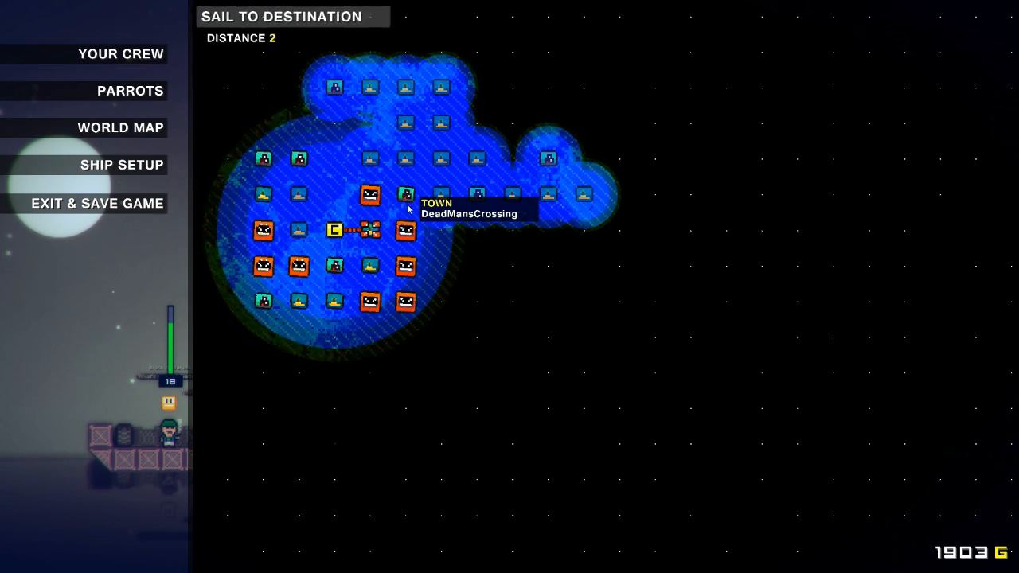
pyautogui.moveTo(452, 196)
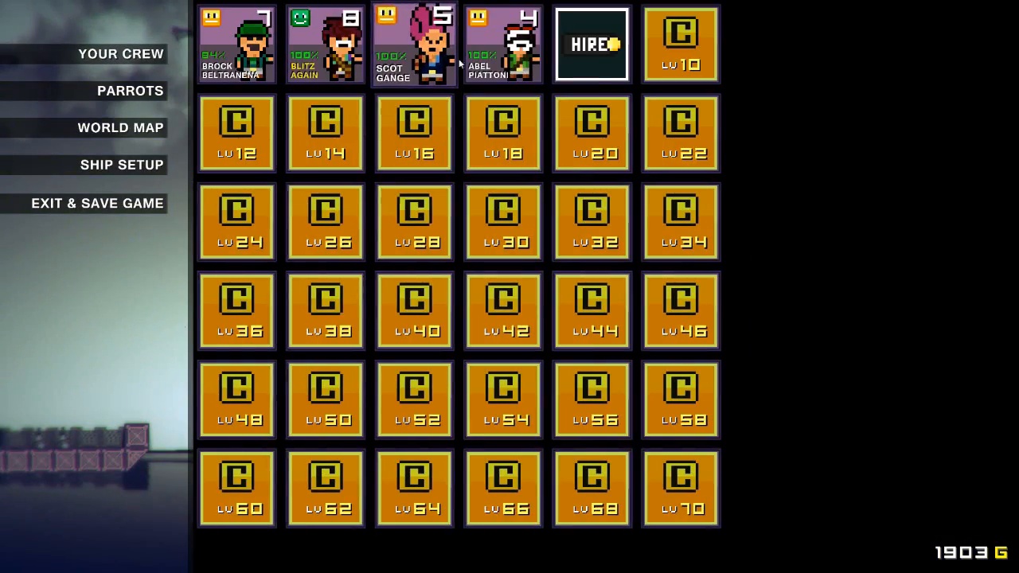
# Equip Plate Armor in Abel Piattoni's passive slot in place of the looters cap.
pyautogui.click(503, 44)
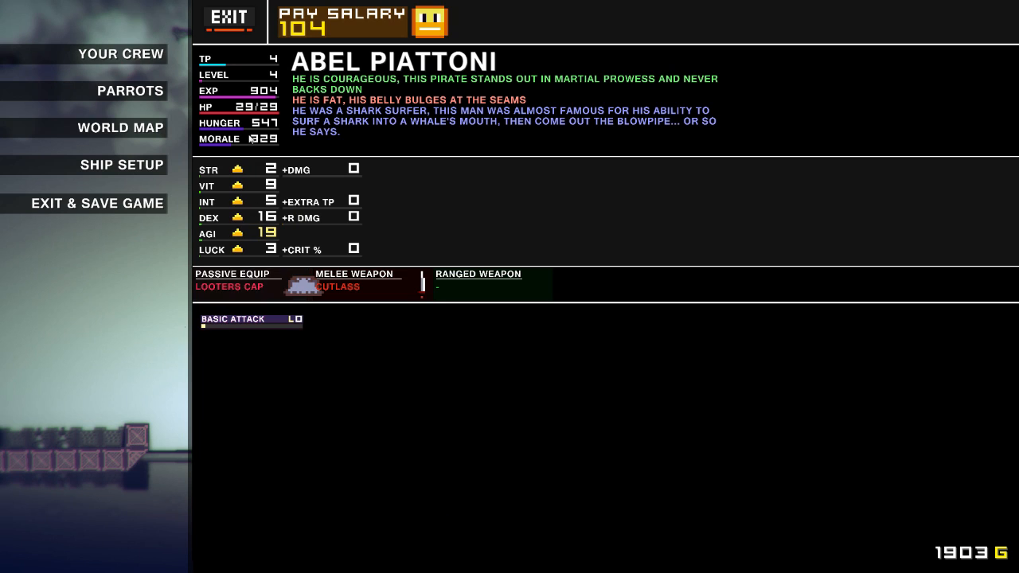
pyautogui.moveTo(231, 287)
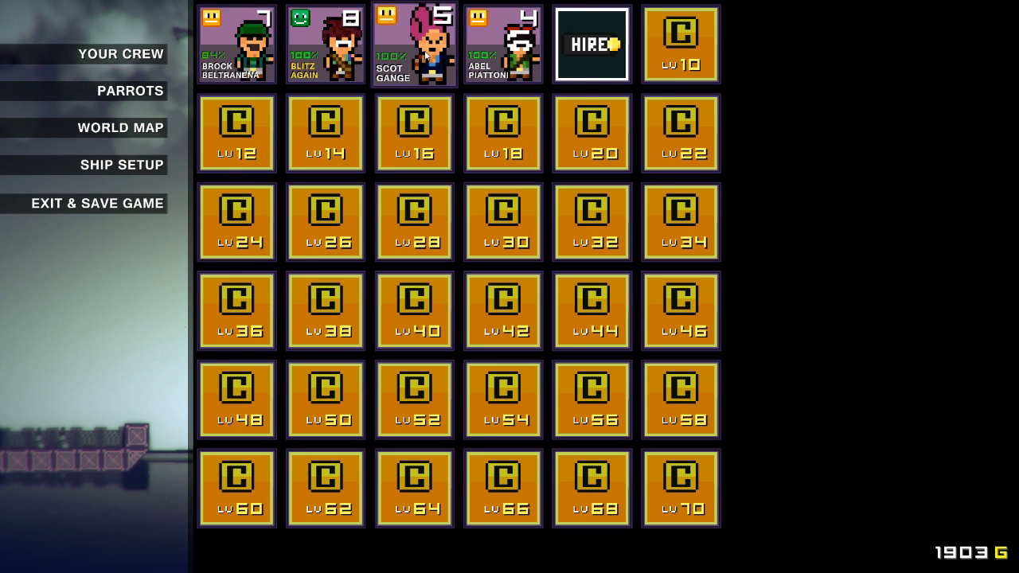
pyautogui.click(325, 45)
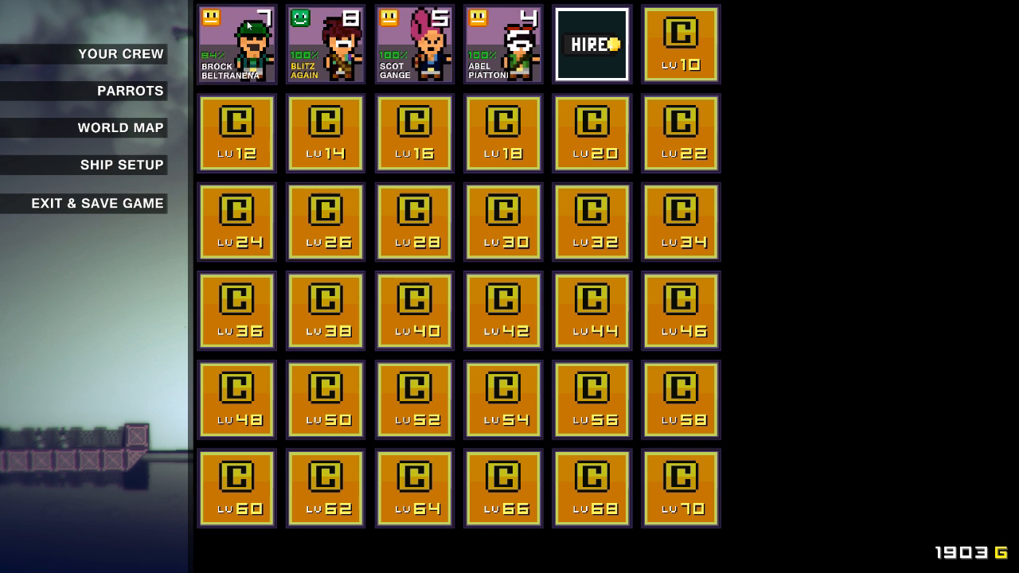
pyautogui.click(503, 45)
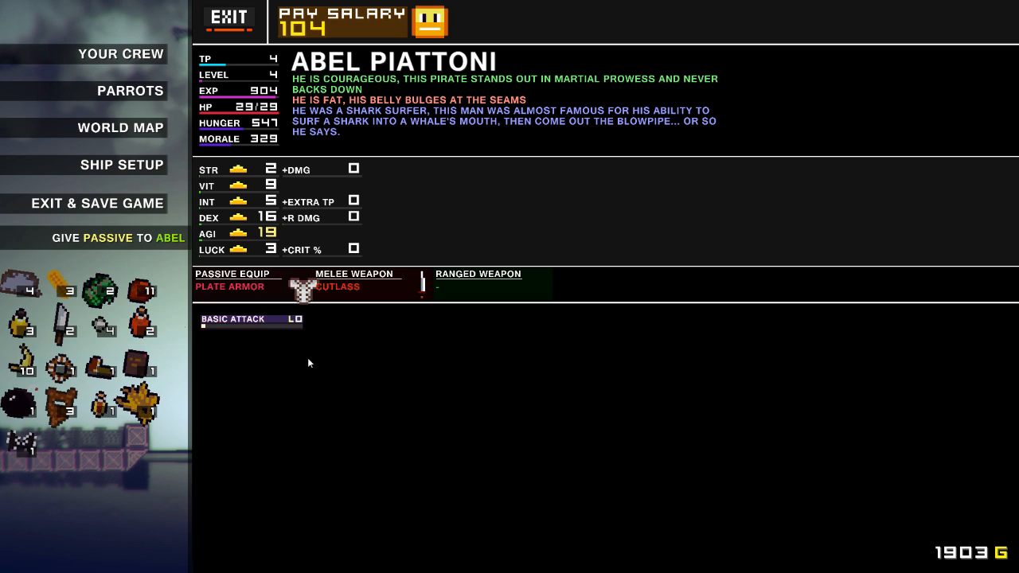
pyautogui.moveTo(104, 369)
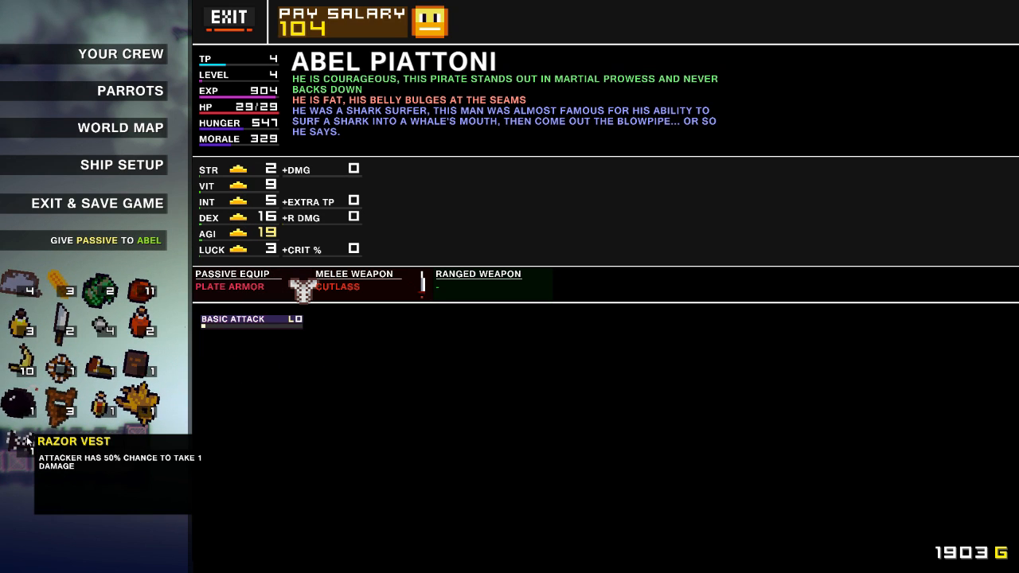
pyautogui.click(121, 54)
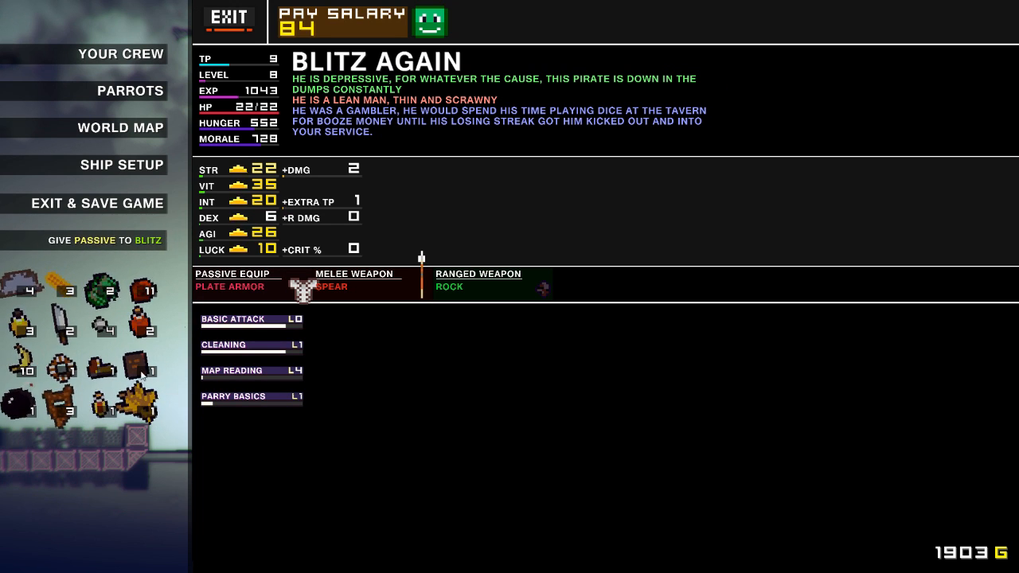
pyautogui.moveTo(143, 374)
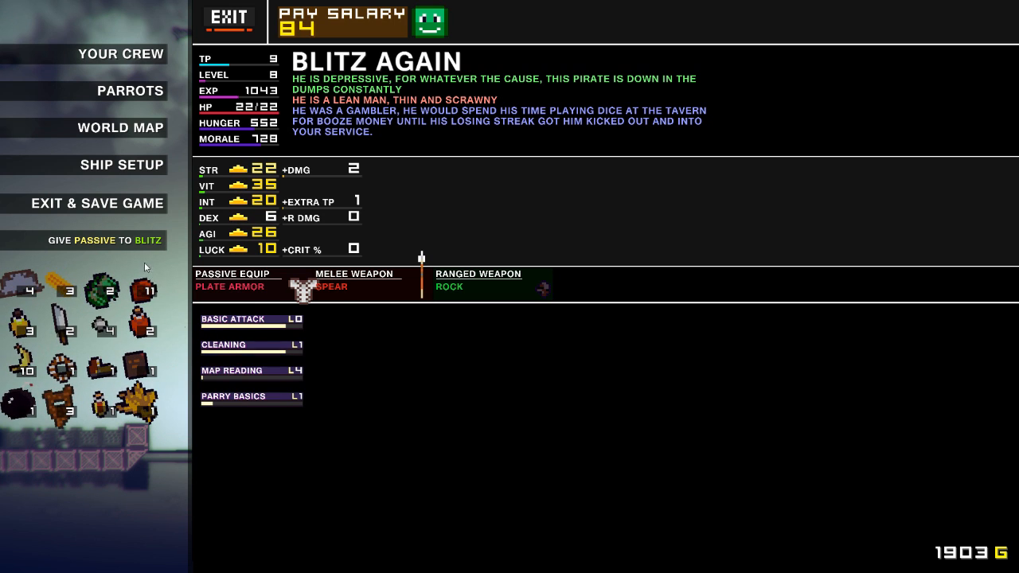
pyautogui.moveTo(18, 400)
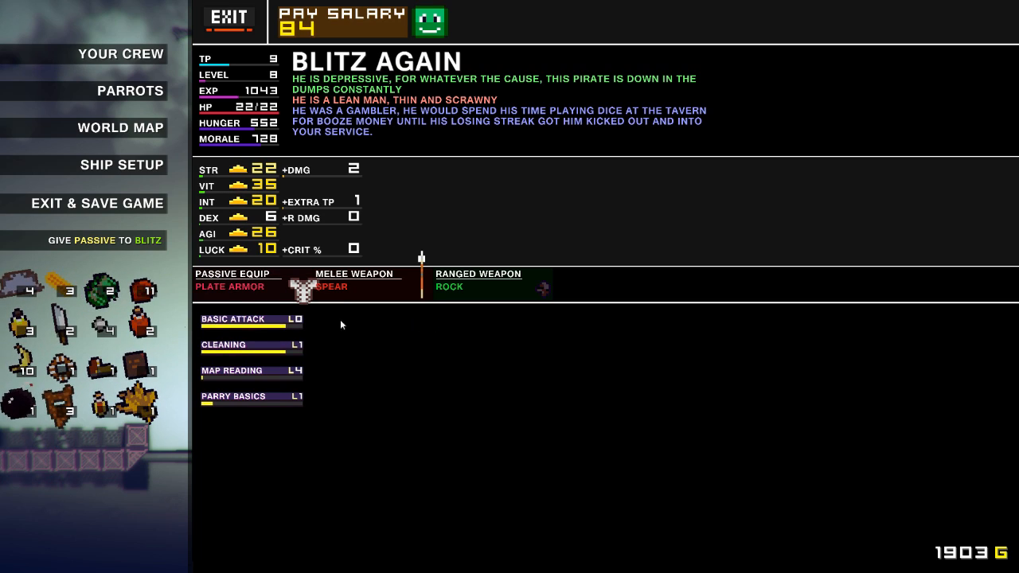
pyautogui.click(229, 19)
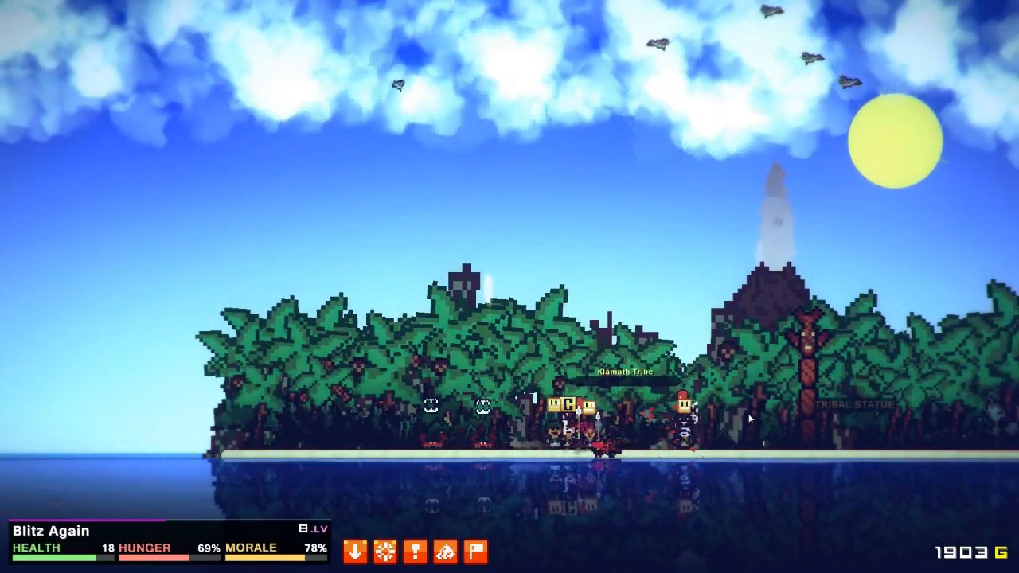
# Have the crew fight the tribal island natives and loot them, raising gold to 2206.
pyautogui.press('Escape')
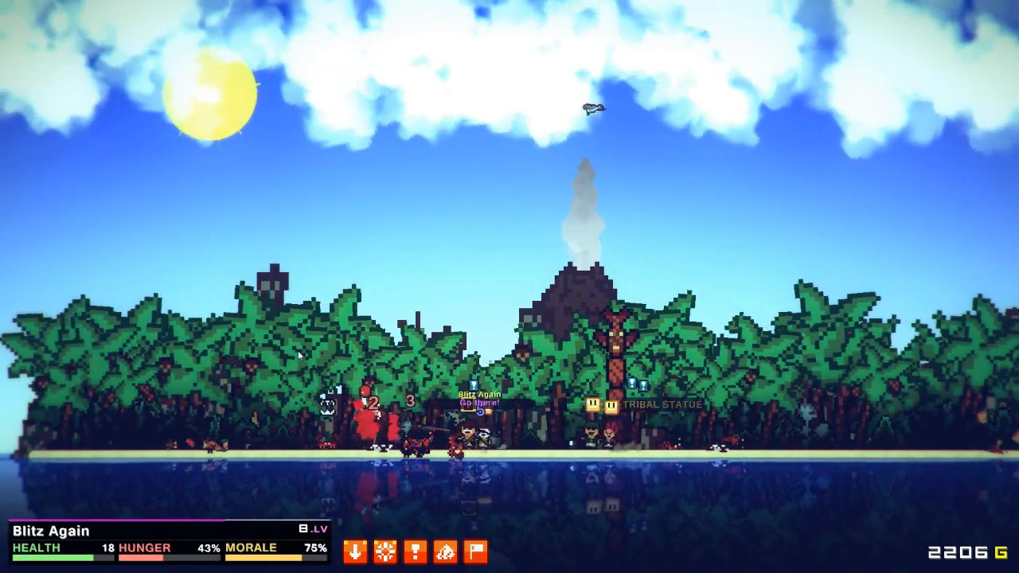
pyautogui.press('Escape')
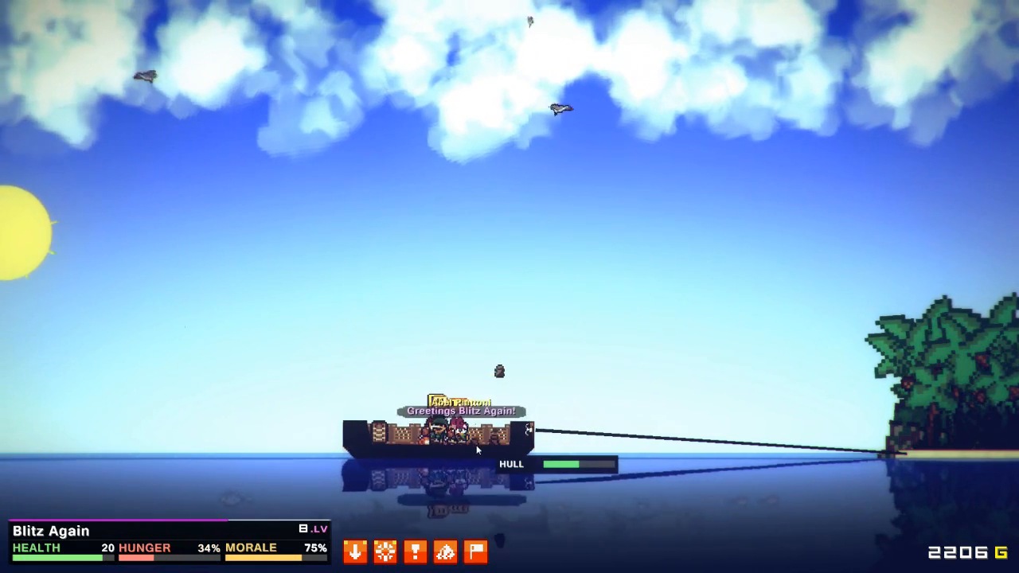
# Bring up the crew menu after sailing away from the island.
pyautogui.press('Escape')
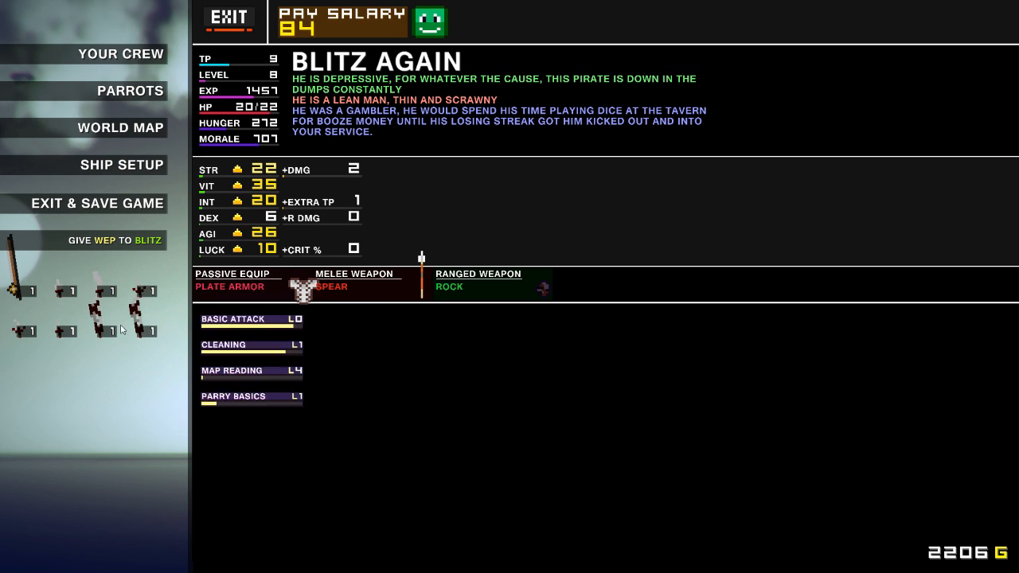
pyautogui.moveTo(124, 328)
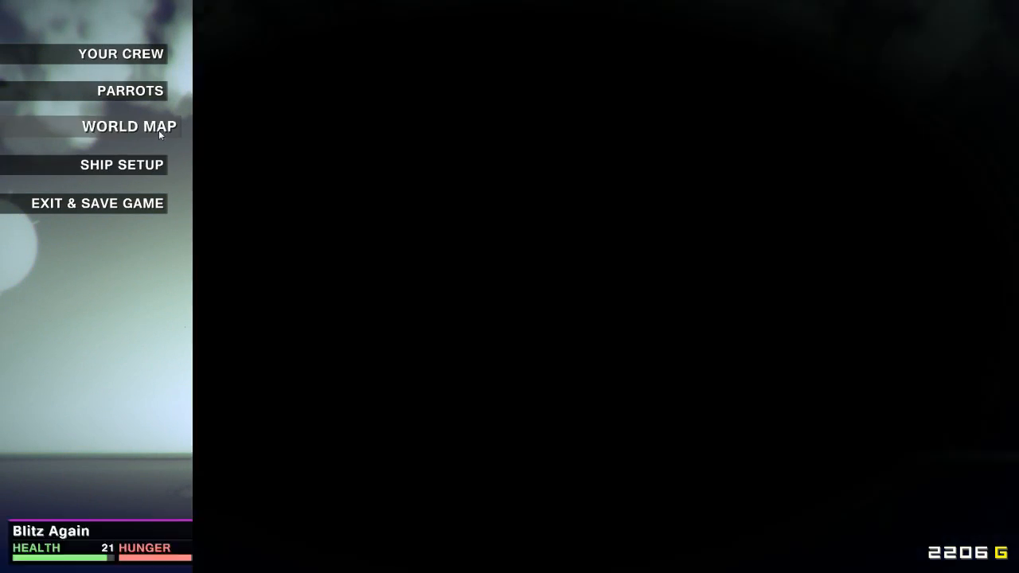
pyautogui.click(129, 128)
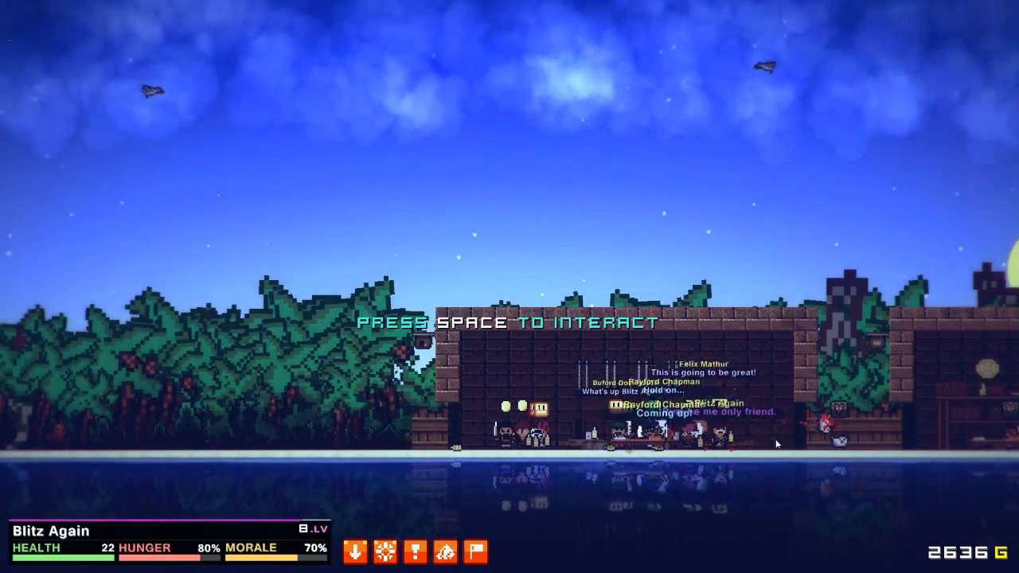
# Hire Brendon Sull at the tavern for 276 gold and view his stats.
pyautogui.press('space')
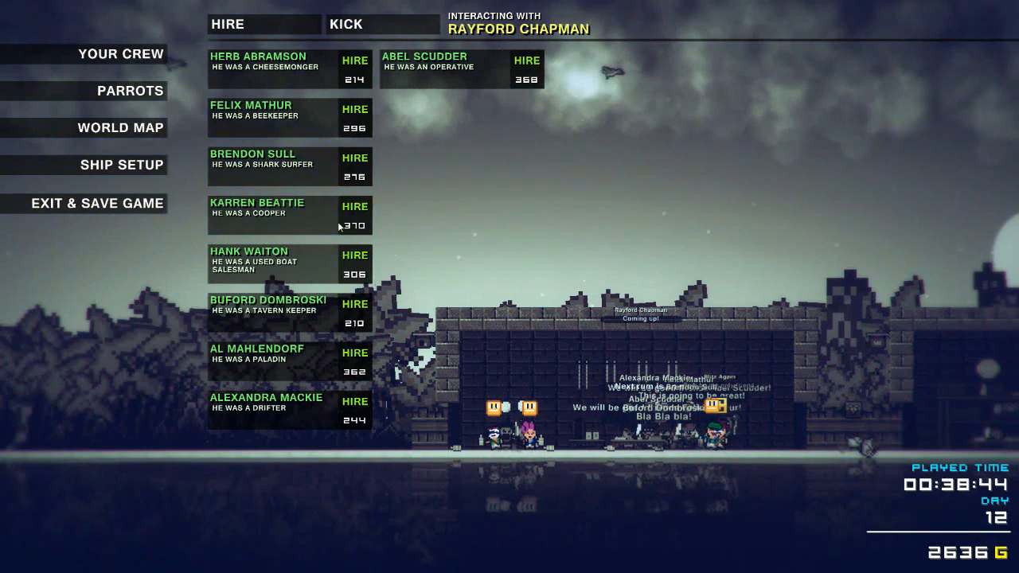
pyautogui.moveTo(328, 86)
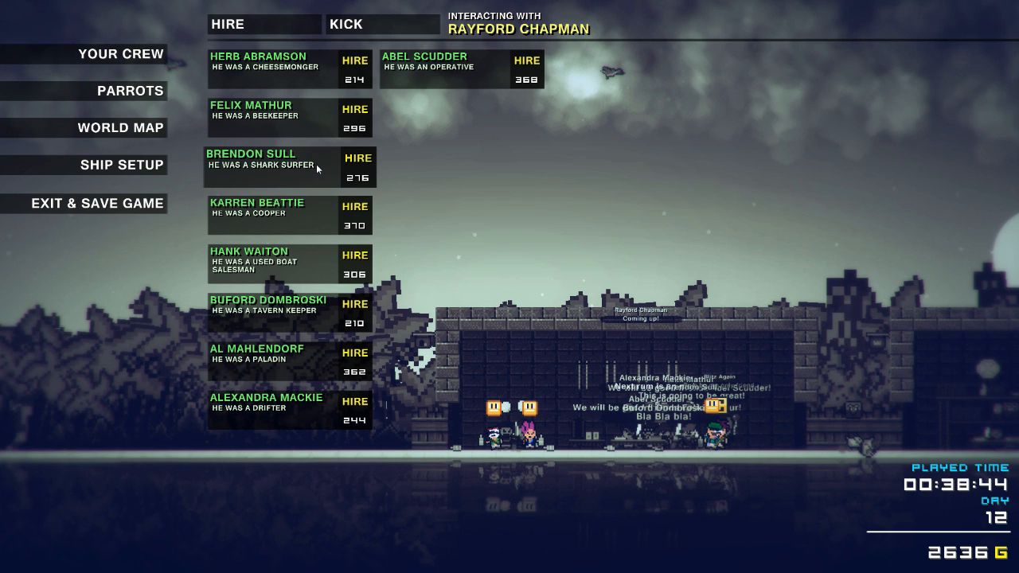
pyautogui.moveTo(324, 358)
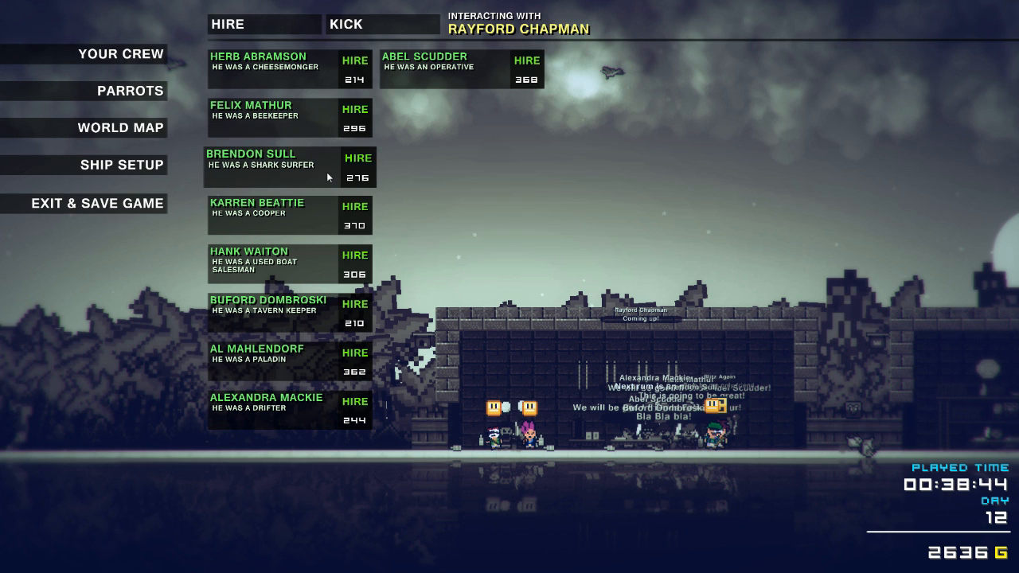
pyautogui.click(357, 157)
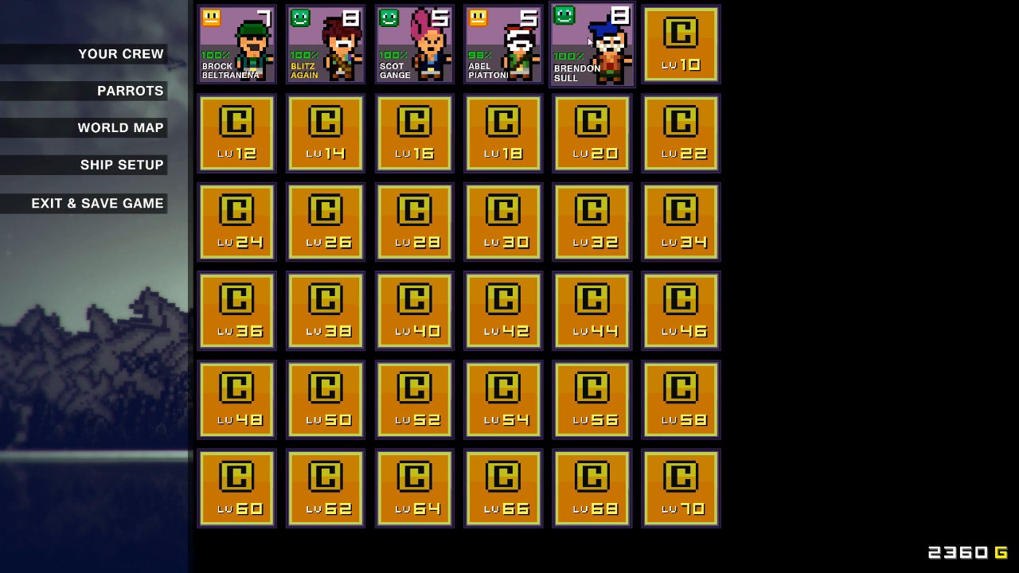
pyautogui.click(592, 40)
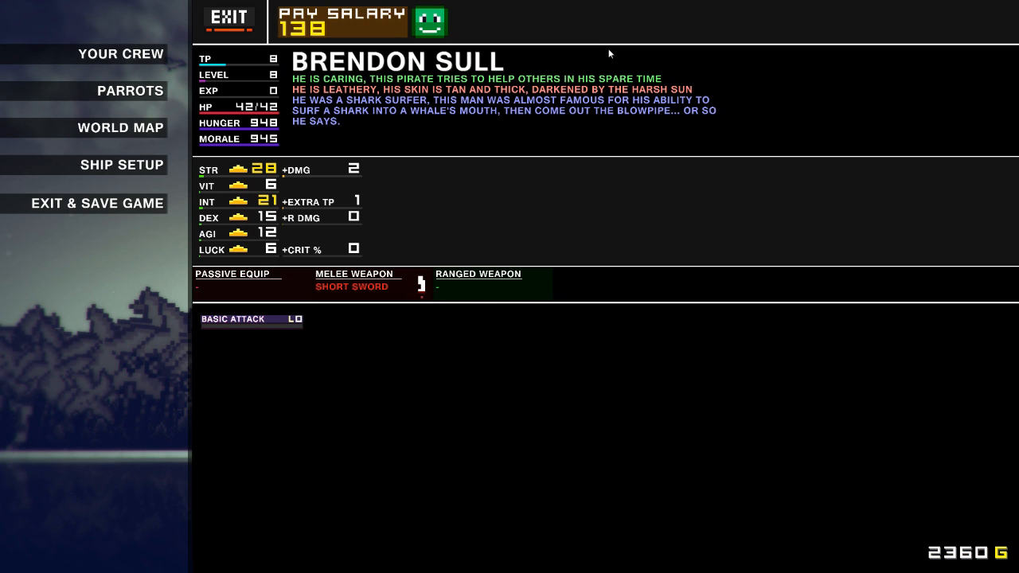
pyautogui.moveTo(548, 136)
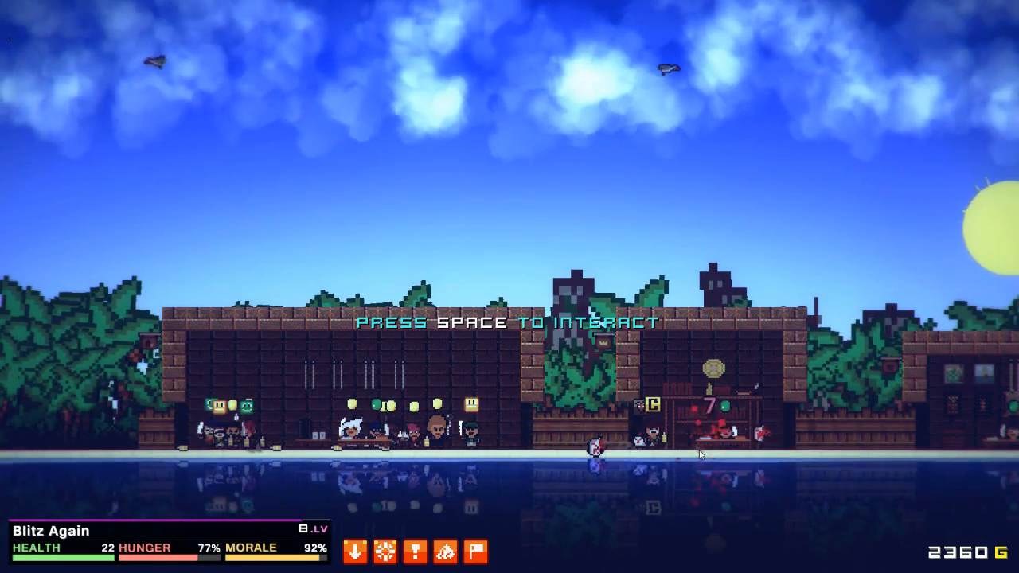
# Buy a 222-gold skill from trainer Ohto Parton, then return to his skill list.
pyautogui.press('space')
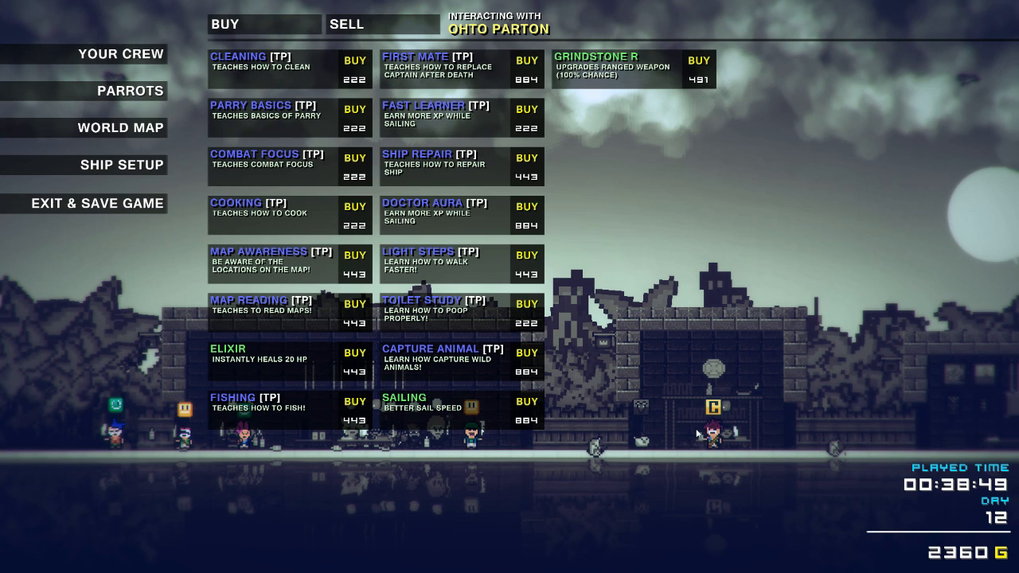
pyautogui.moveTo(691, 429)
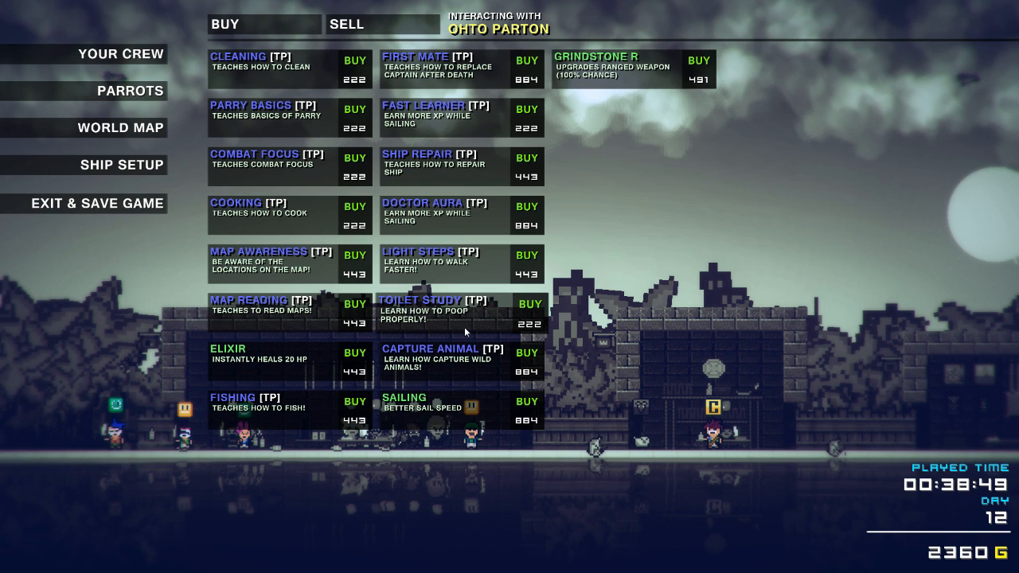
pyautogui.click(529, 302)
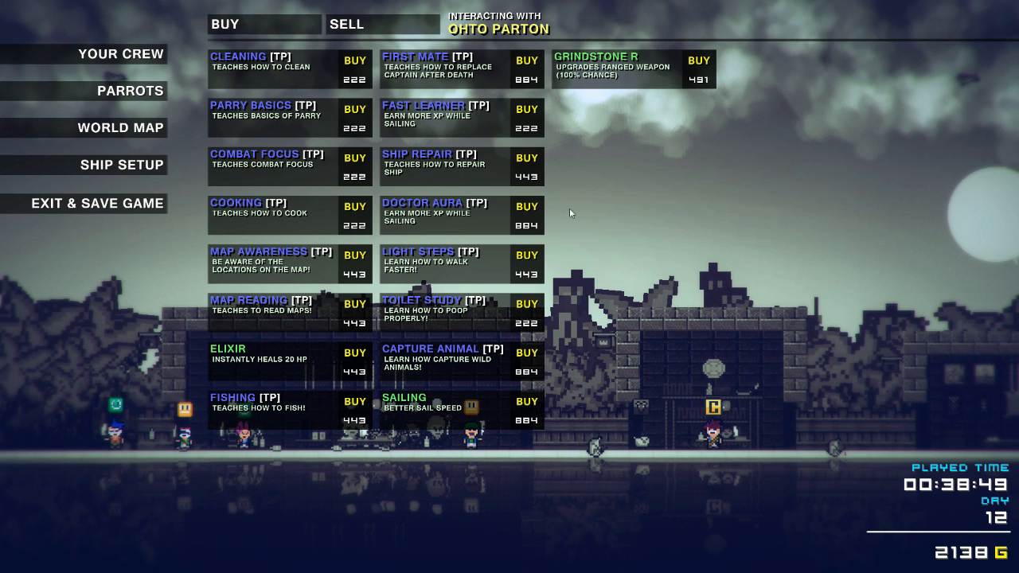
pyautogui.moveTo(485, 80)
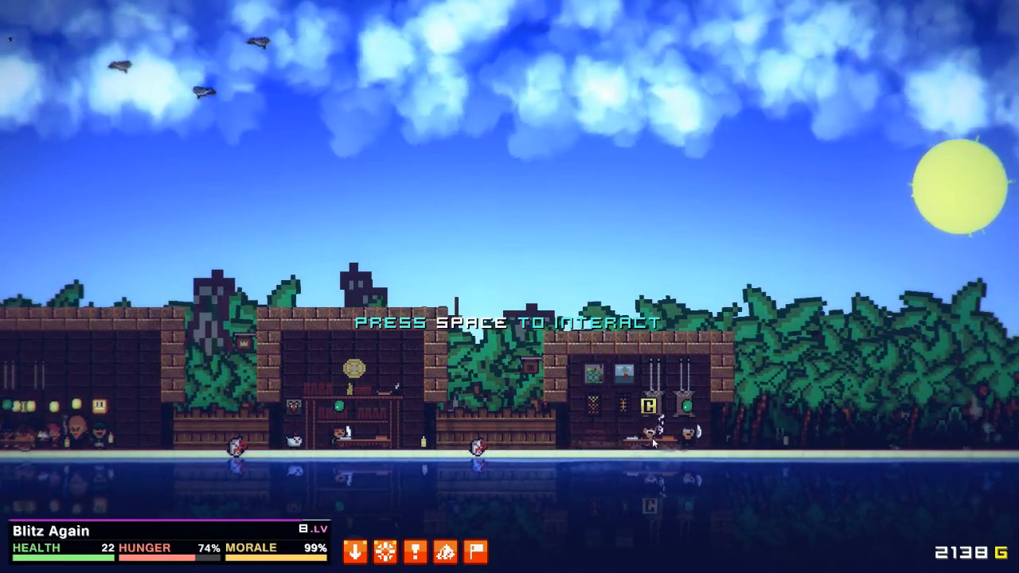
pyautogui.press('space')
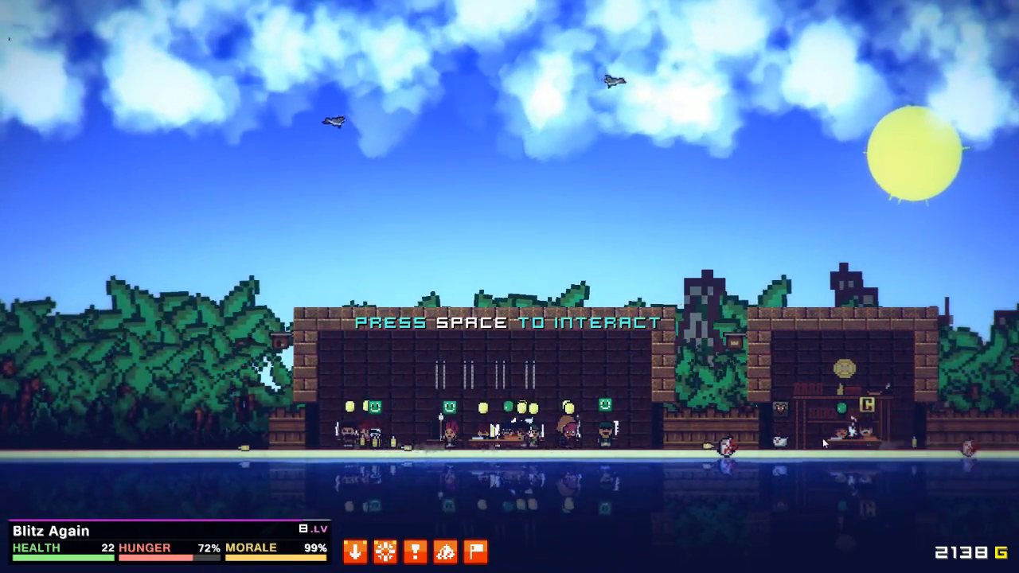
pyautogui.press('space')
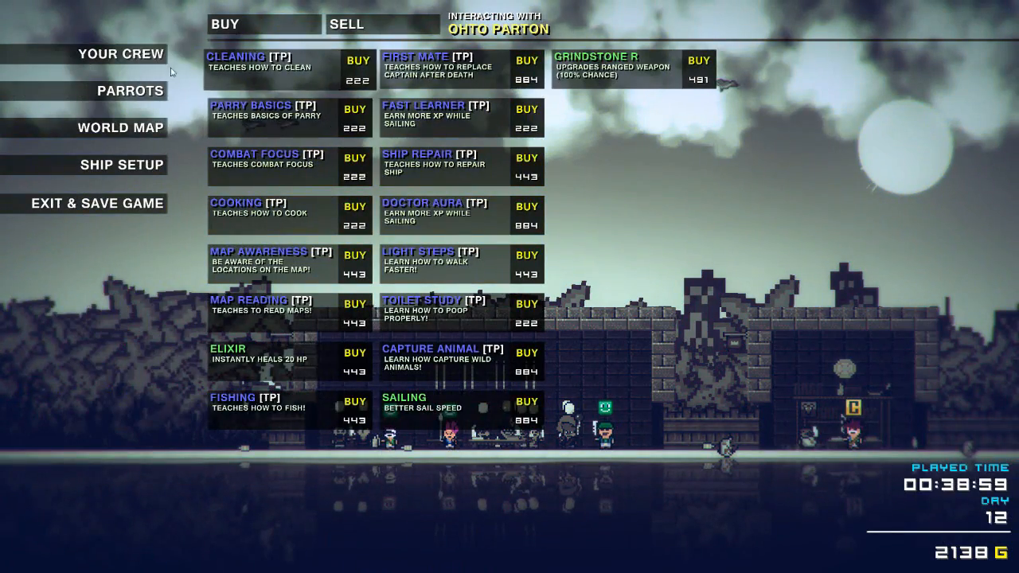